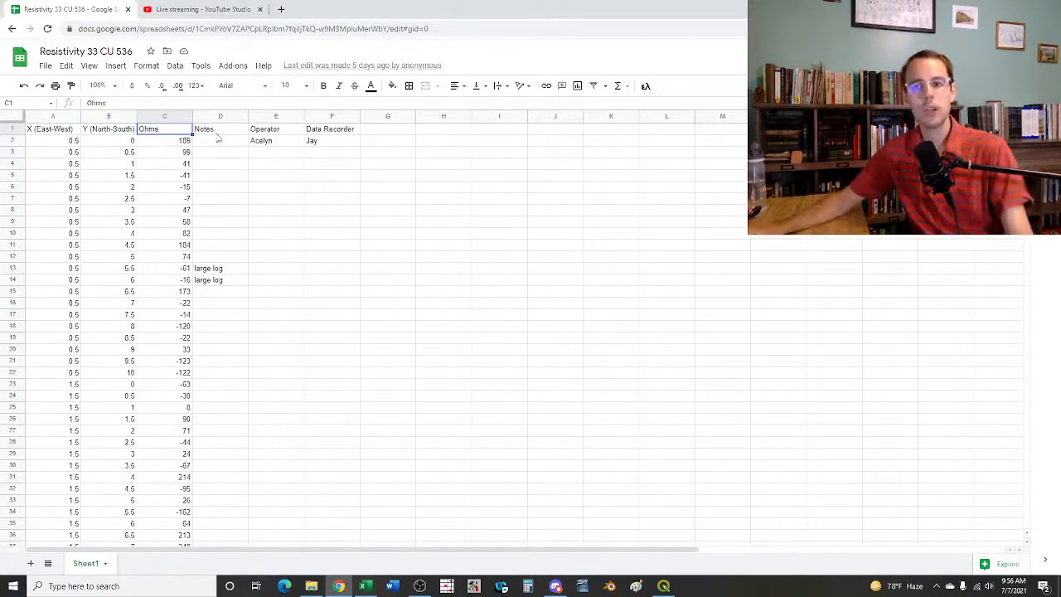
# Scroll the Resistivity 33 CU 536 sheet down to the rows recorded by Doug and Eliza
pyautogui.scroll(-3)
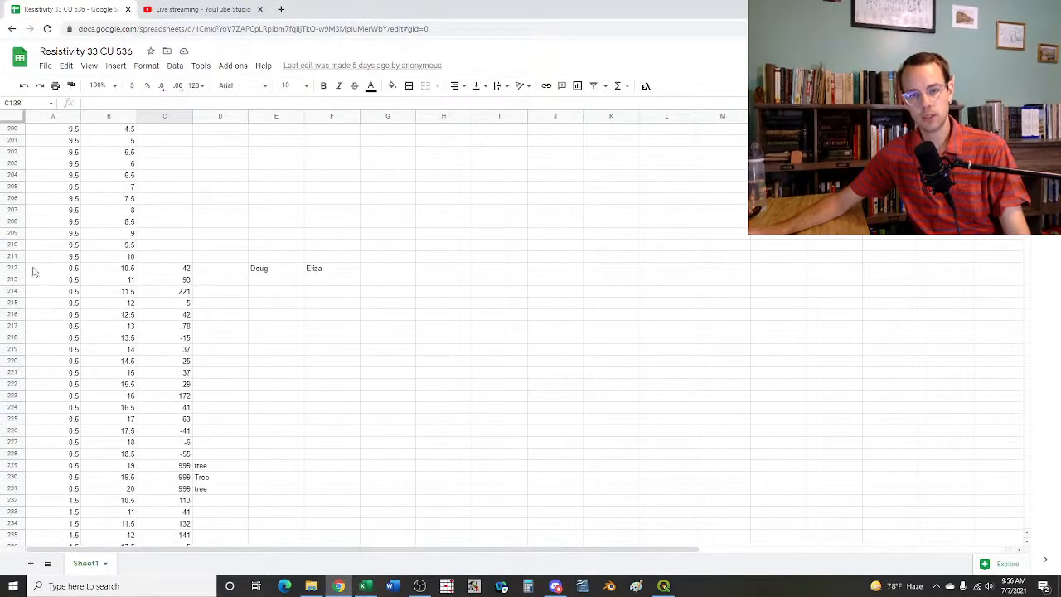
# Switch to the Resistivity Data workbook in Excel with its squared and log columns
pyautogui.click(13, 267)
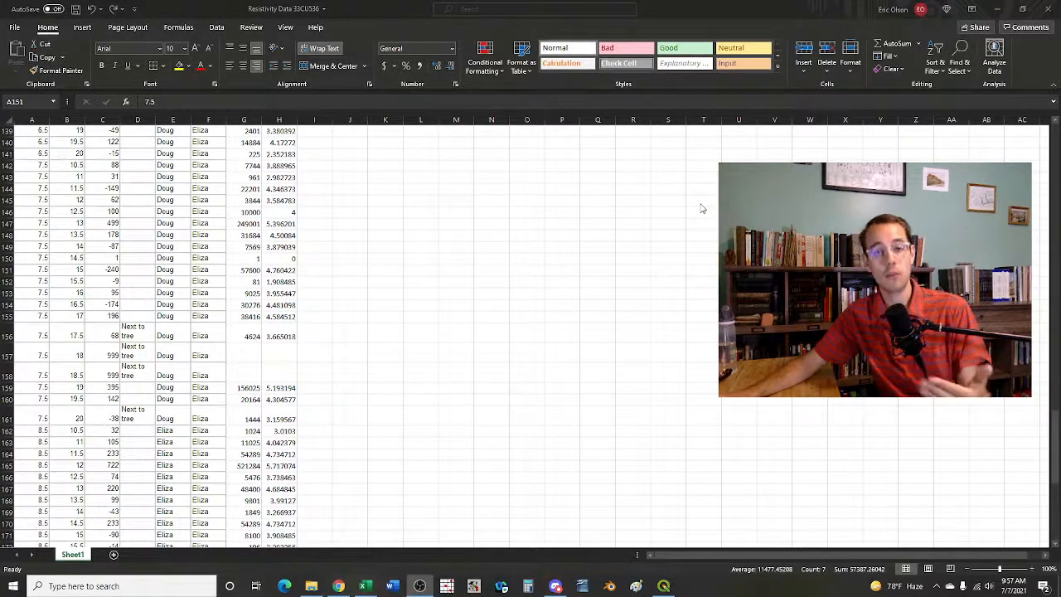
pyautogui.moveTo(86, 224)
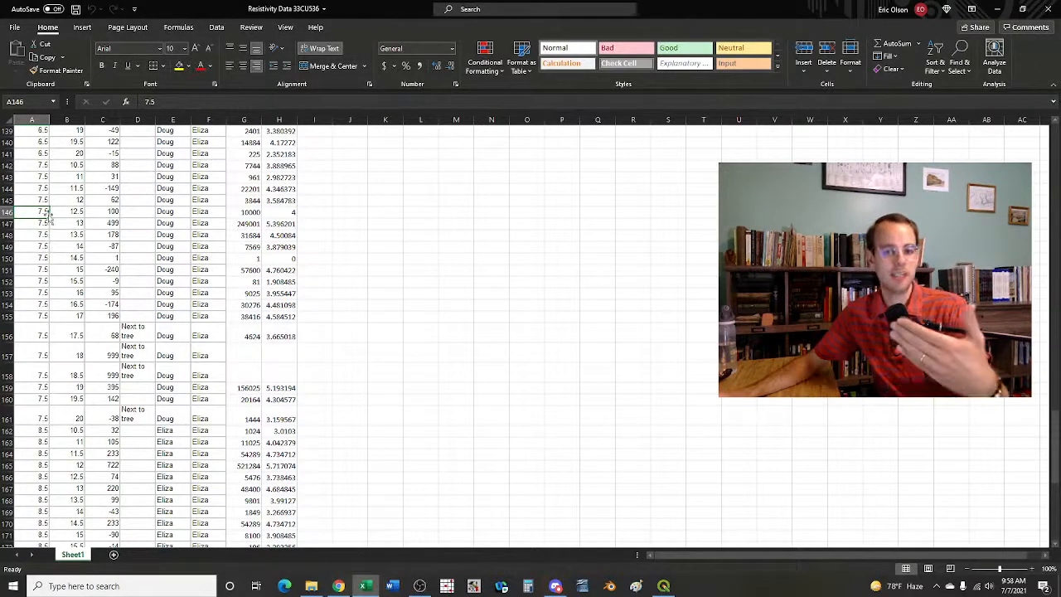
pyautogui.moveTo(219, 212)
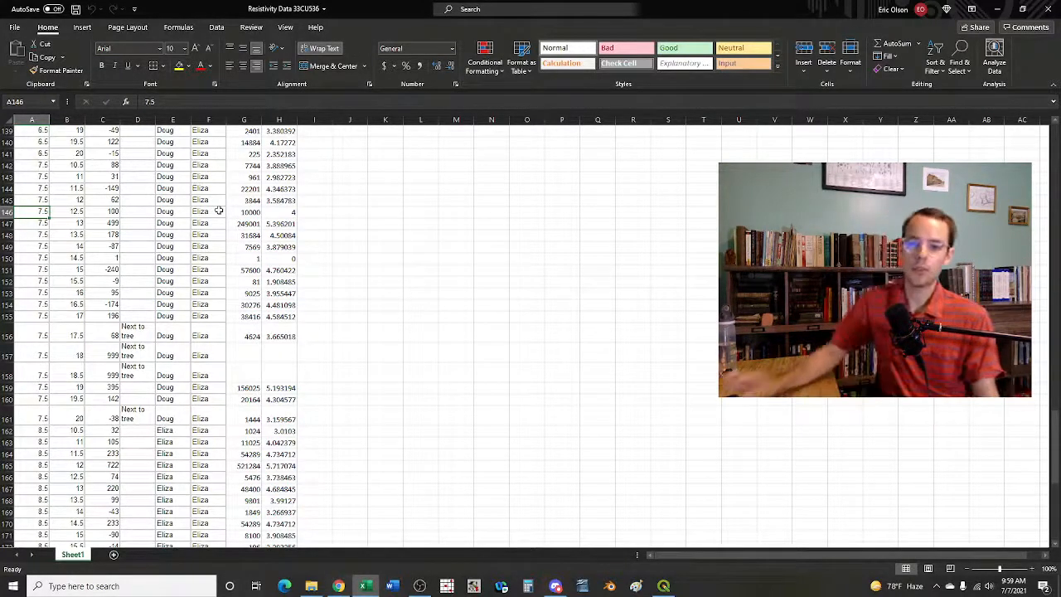
pyautogui.moveTo(190, 305)
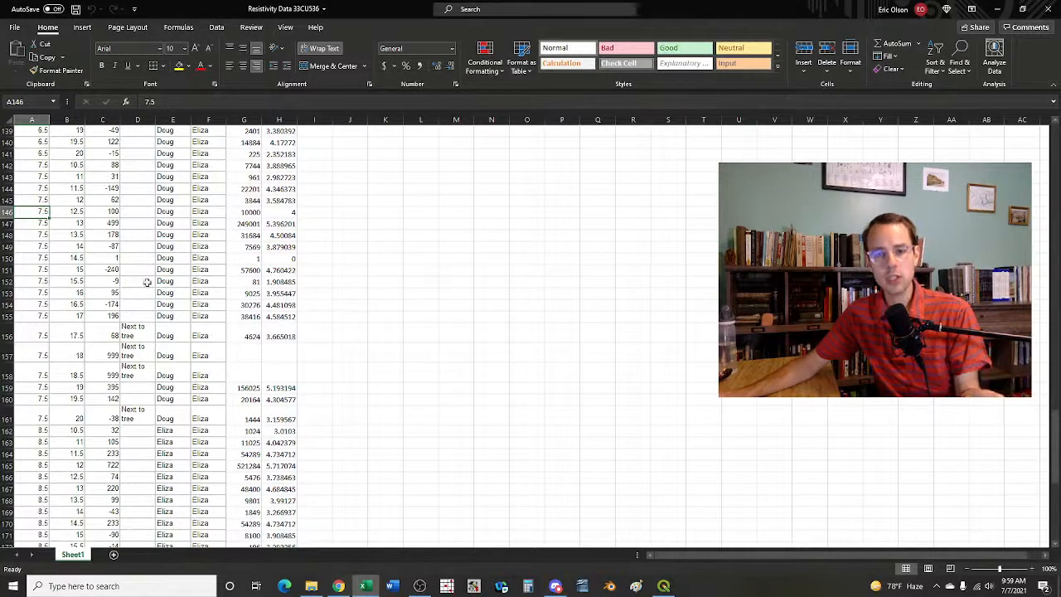
# Scroll the resistivity sheet back toward its header rows
pyautogui.scroll(-3)
pyautogui.write('pain')
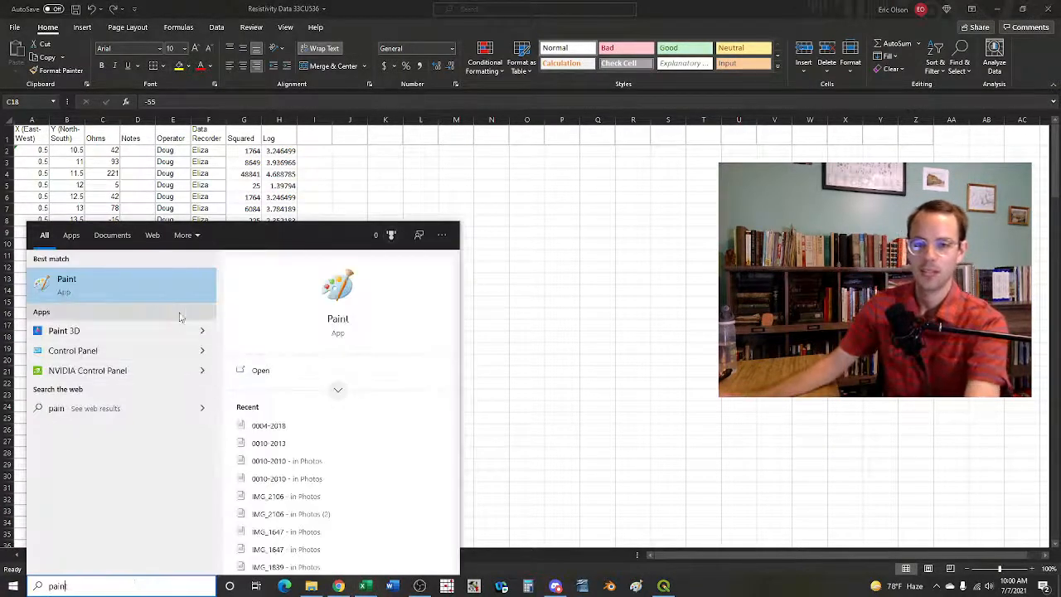
# Launch Paint and sketch a curve with one broad hump plus a vertical axis line
pyautogui.click(67, 285)
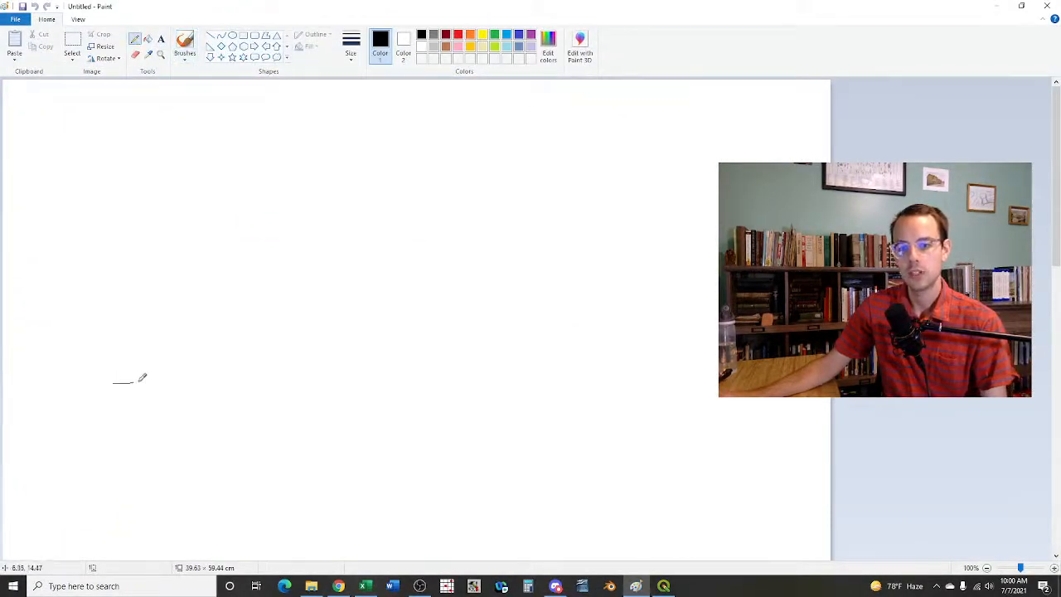
pyautogui.moveTo(113, 383); pyautogui.dragTo(597, 334)
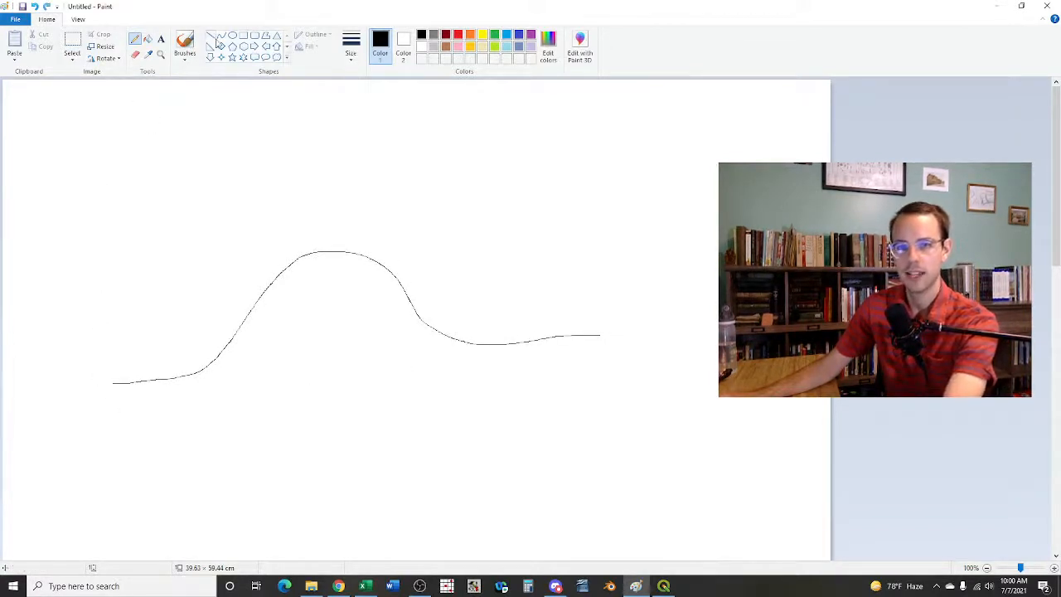
pyautogui.moveTo(86, 179); pyautogui.dragTo(83, 413)
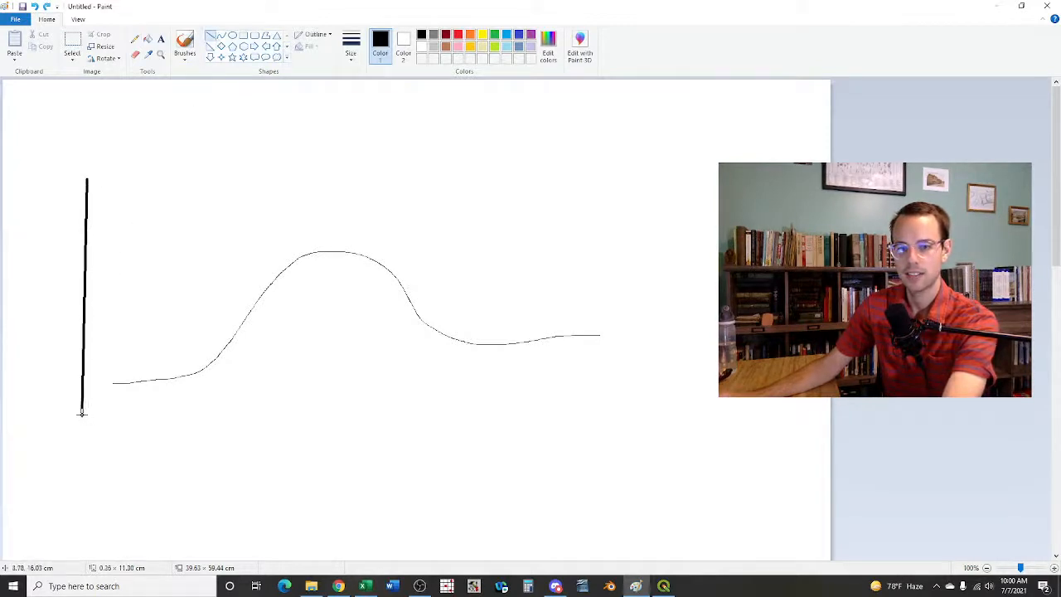
# Add the horizontal axis, a tall early peak and a levelling rising curve, then pick red
pyautogui.moveTo(83, 418); pyautogui.dragTo(638, 404)
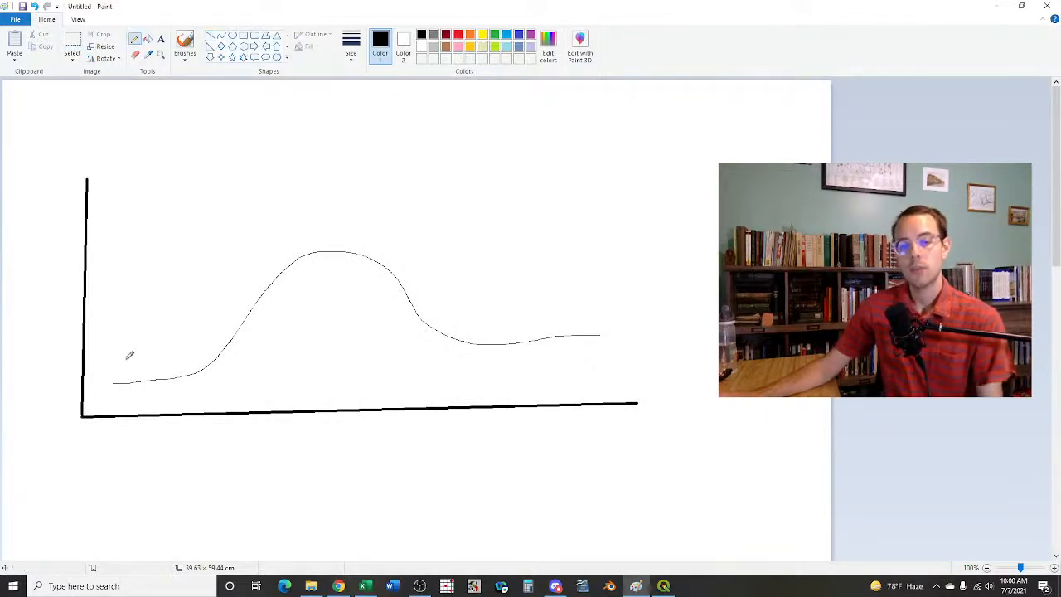
pyautogui.moveTo(115, 368); pyautogui.dragTo(181, 159)
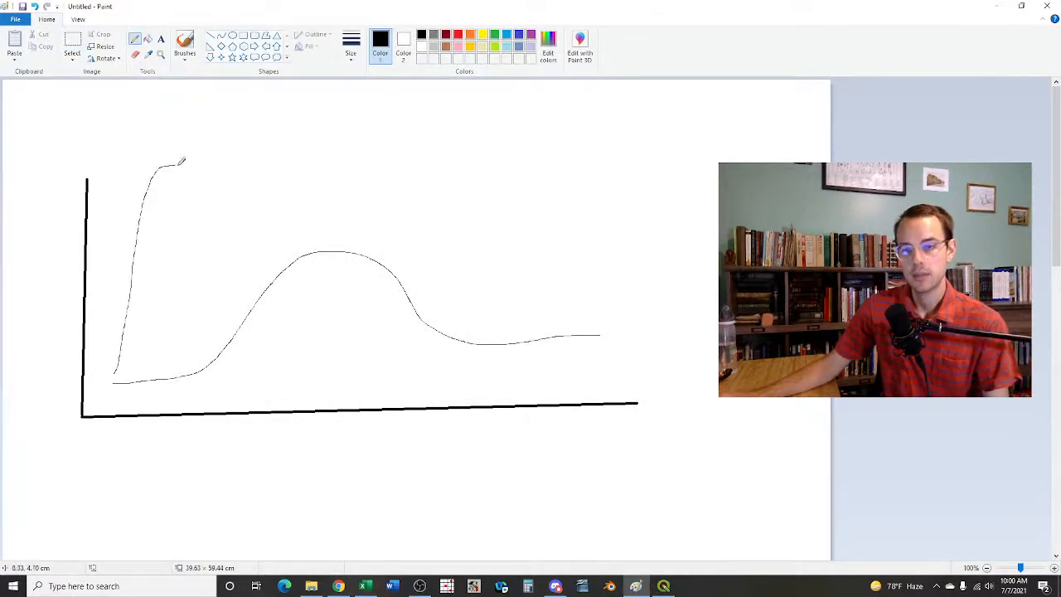
pyautogui.moveTo(179, 163); pyautogui.dragTo(550, 351)
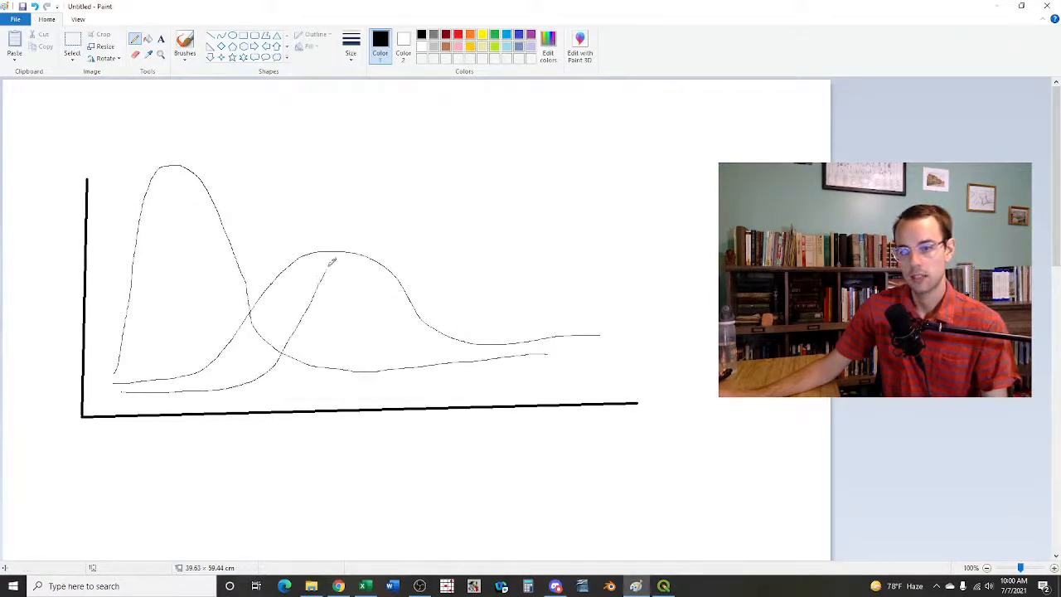
pyautogui.moveTo(335, 262); pyautogui.dragTo(643, 140)
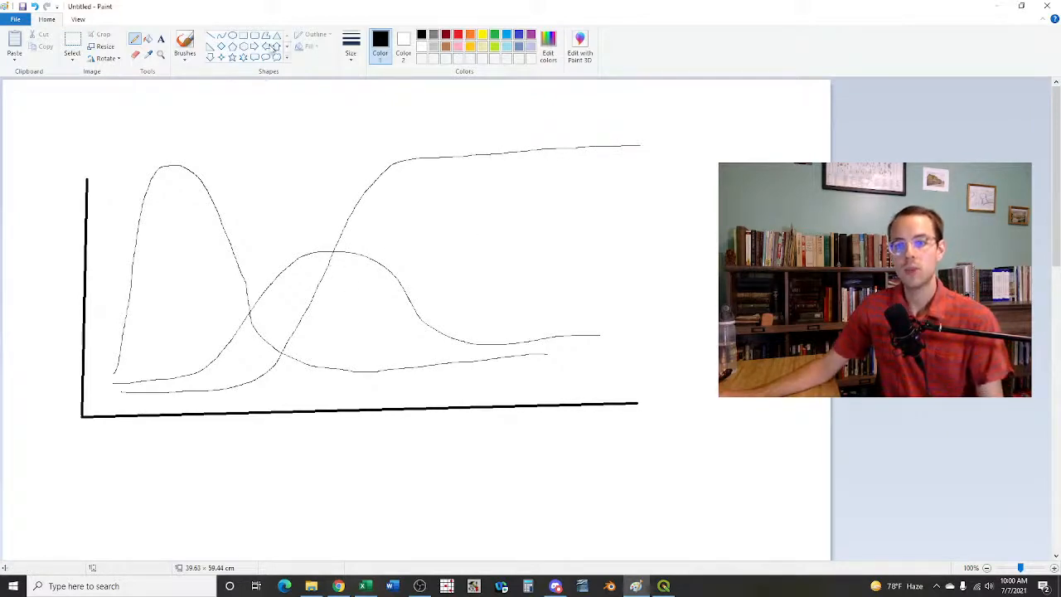
pyautogui.click(457, 33)
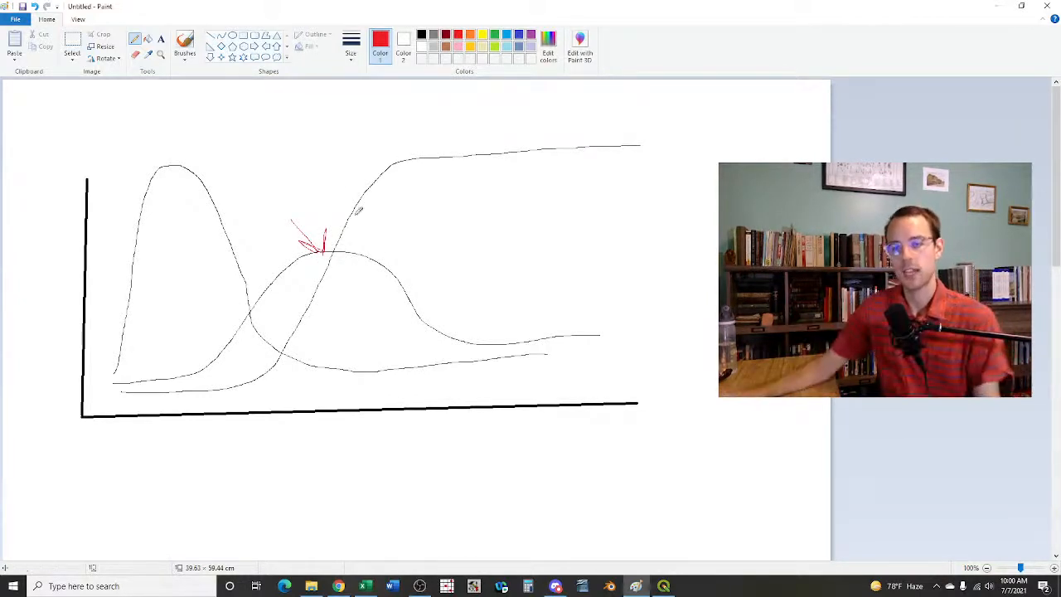
# Mark the curves' crossing with a red vertical line and return to the Excel workbook
pyautogui.moveTo(331, 162); pyautogui.dragTo(318, 381)
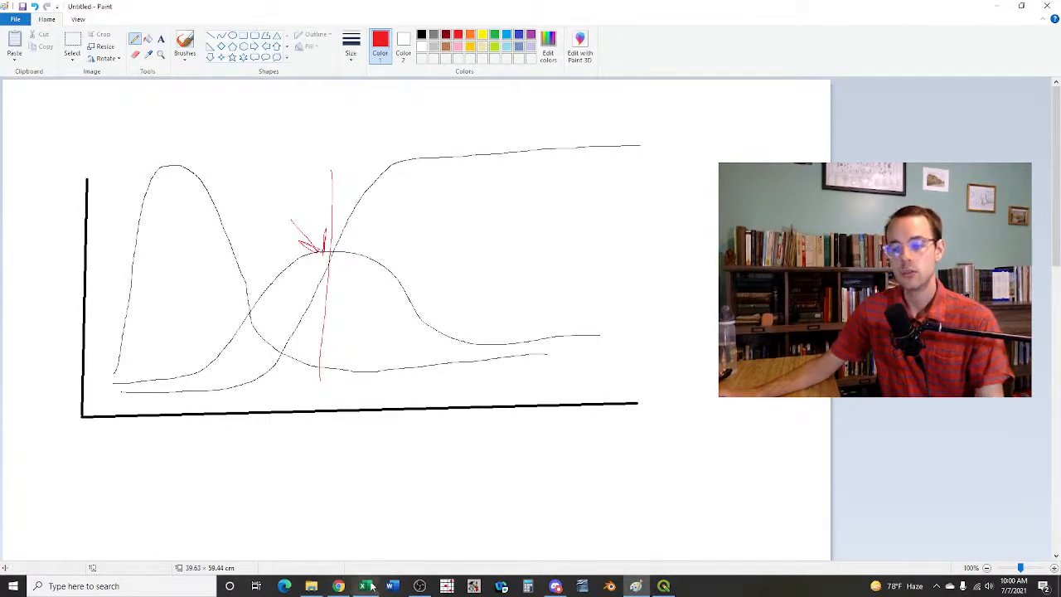
pyautogui.click(363, 586)
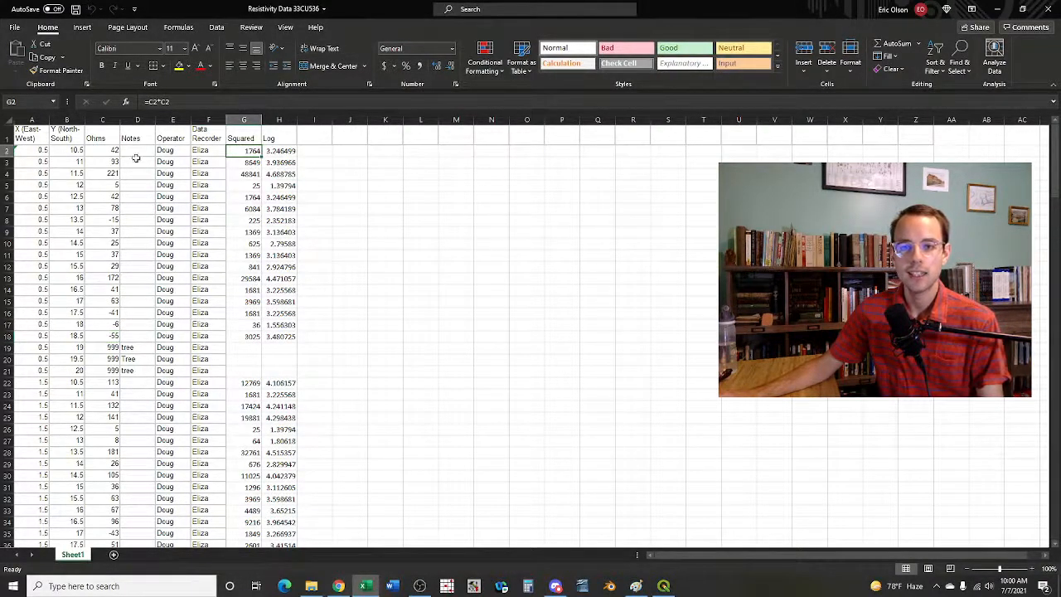
# Select the Log column cell and scroll down through the =LOG(G2) values filled beside Squared
pyautogui.click(102, 163)
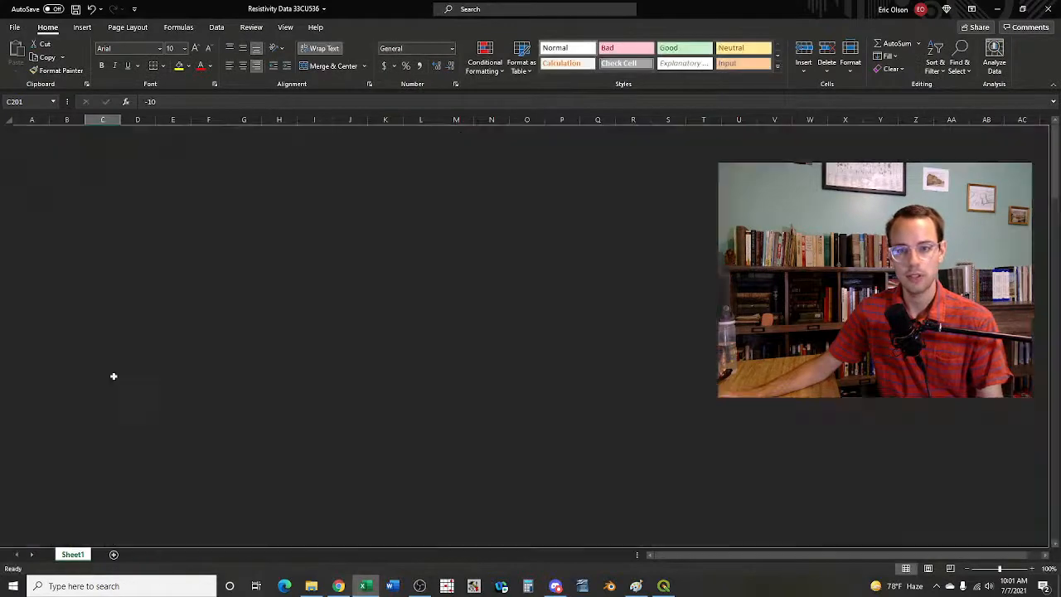
pyautogui.scroll(-3)
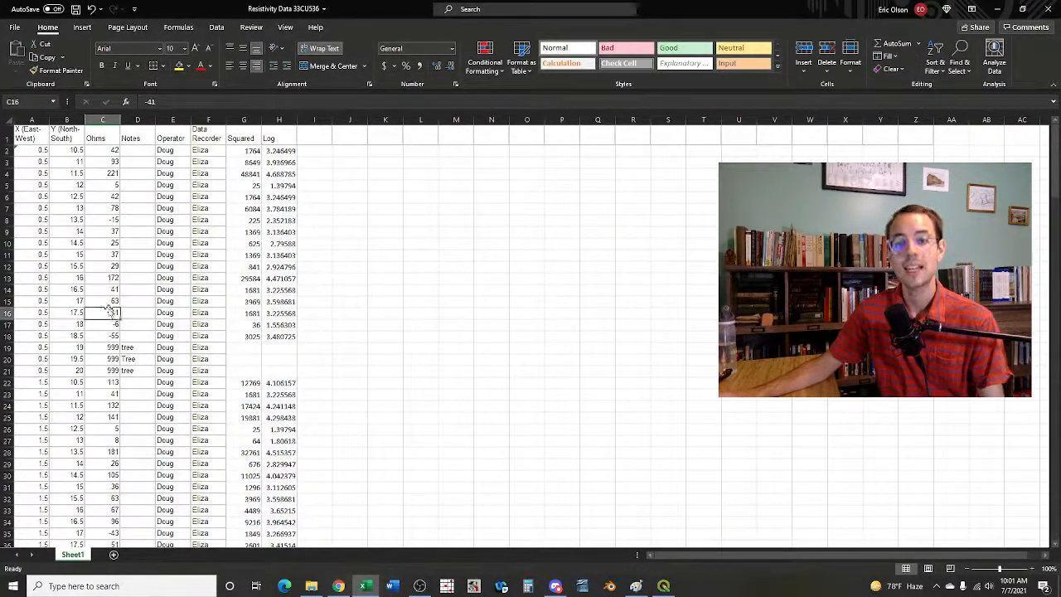
pyautogui.scroll(-3)
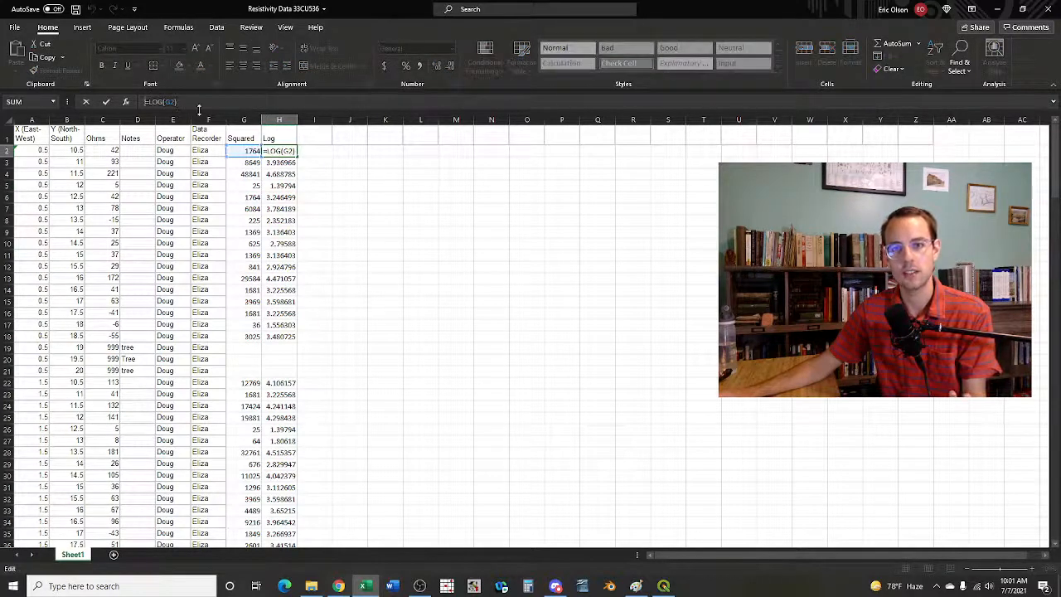
pyautogui.moveTo(335, 176)
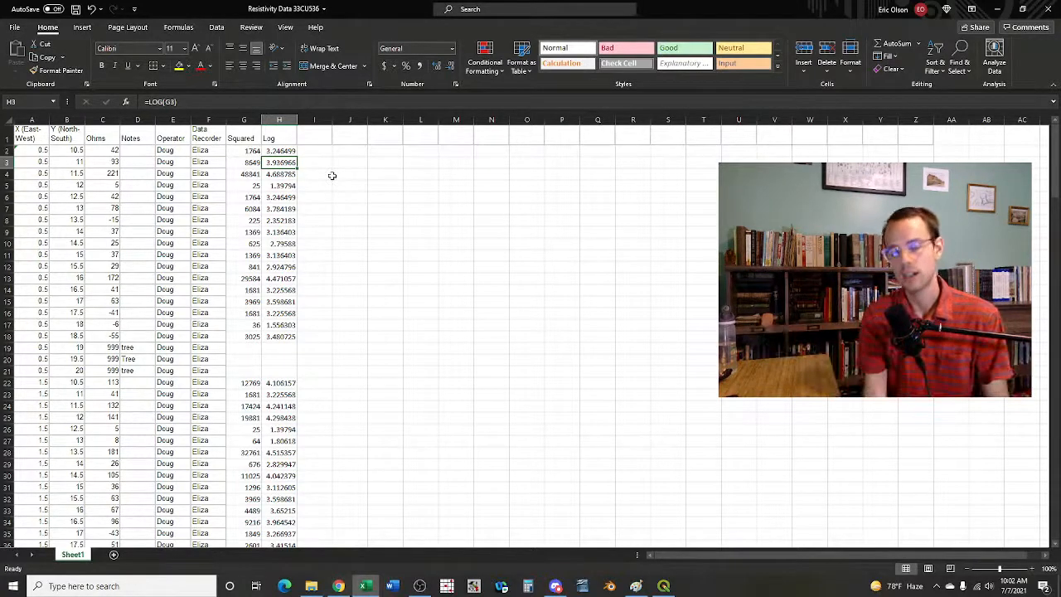
pyautogui.moveTo(431, 253)
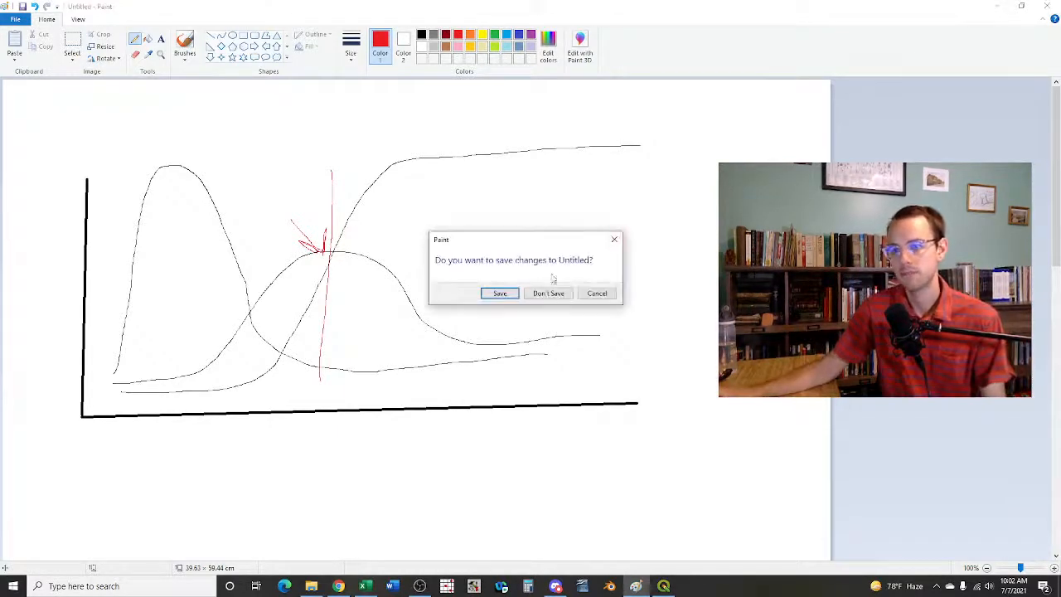
# Discard the unsaved curve sketch with Don't Save, closing Paint
pyautogui.click(547, 291)
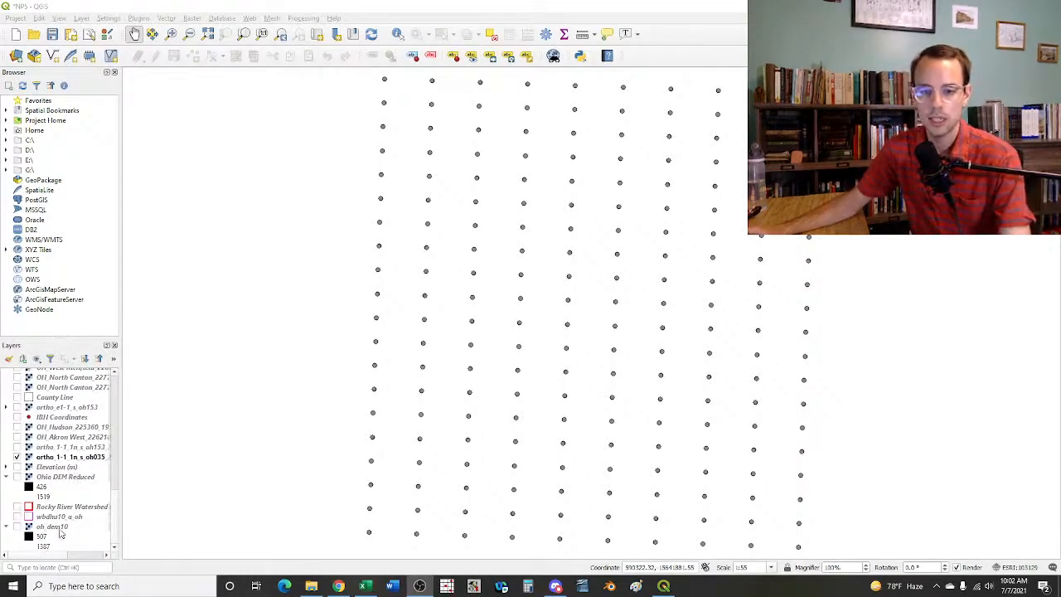
# Zoom the map to the full extent of the archaeological site points layer
pyautogui.rightClick(70, 458)
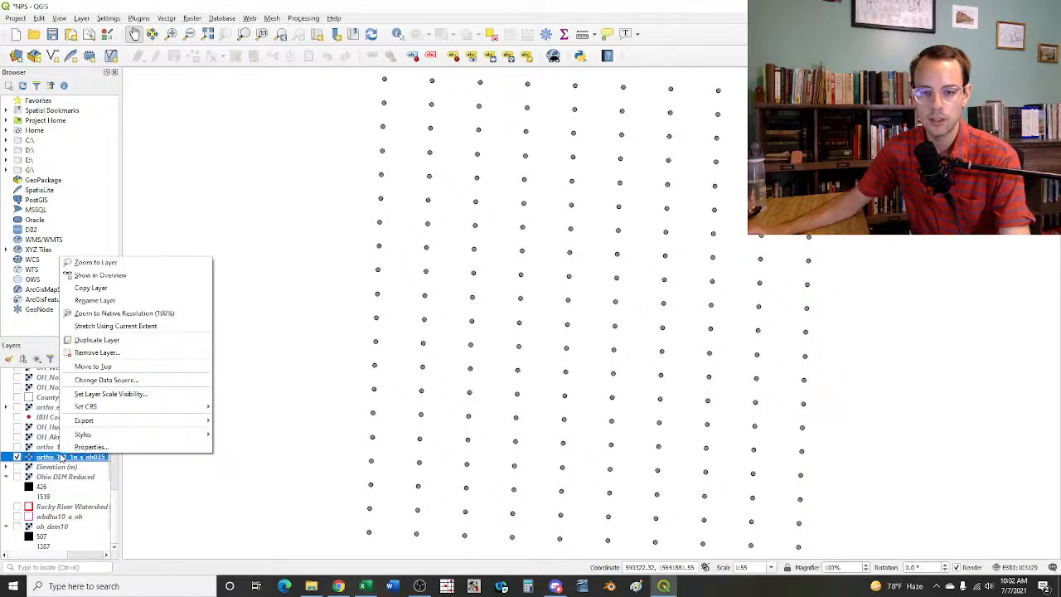
pyautogui.click(94, 262)
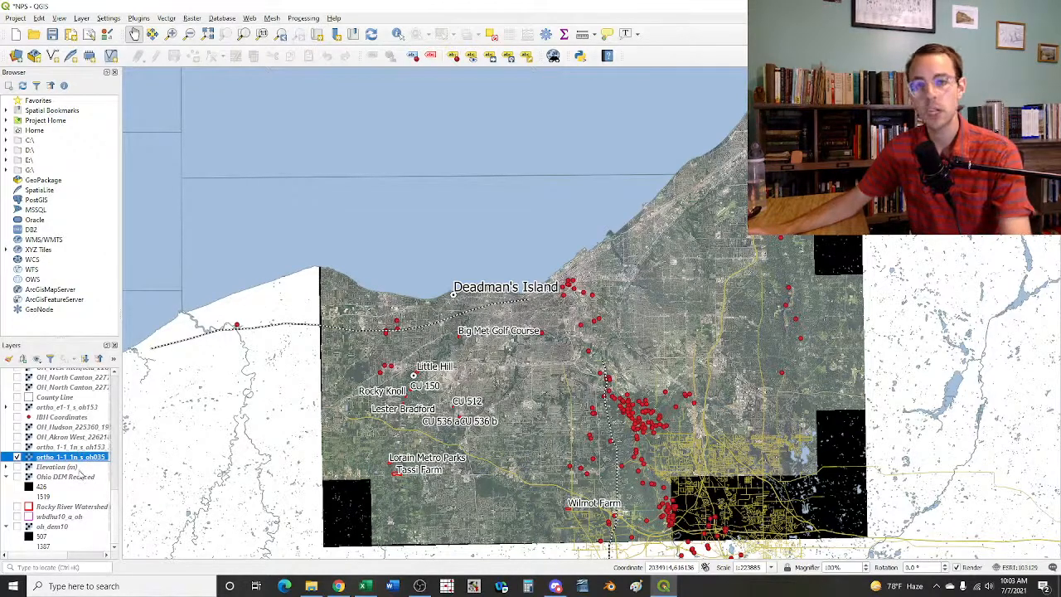
pyautogui.moveTo(51, 467)
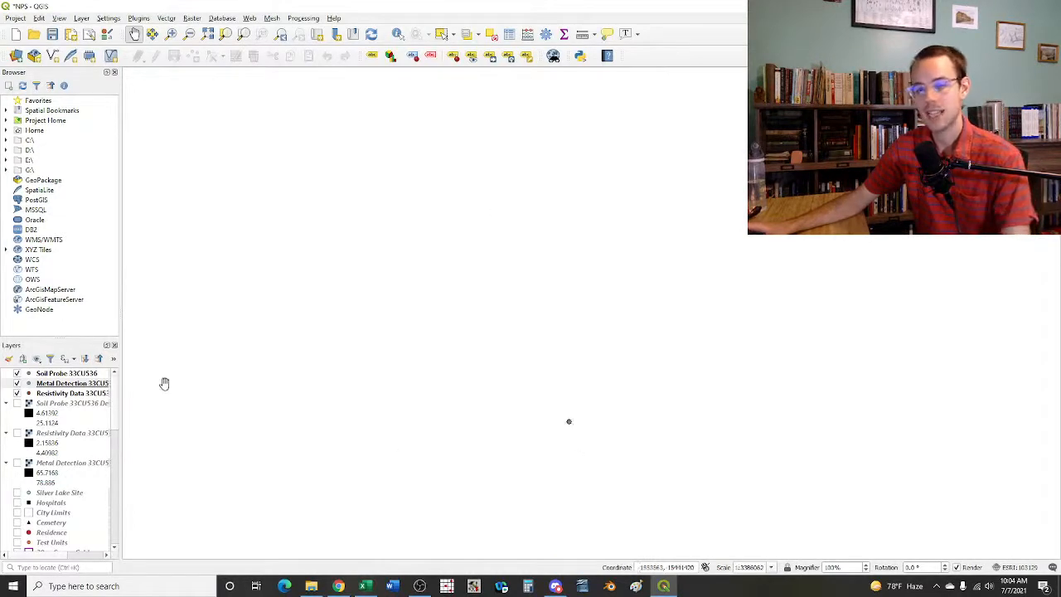
# Bring up the Soil Probe layer's options to zoom the map to the survey grid
pyautogui.rightClick(73, 382)
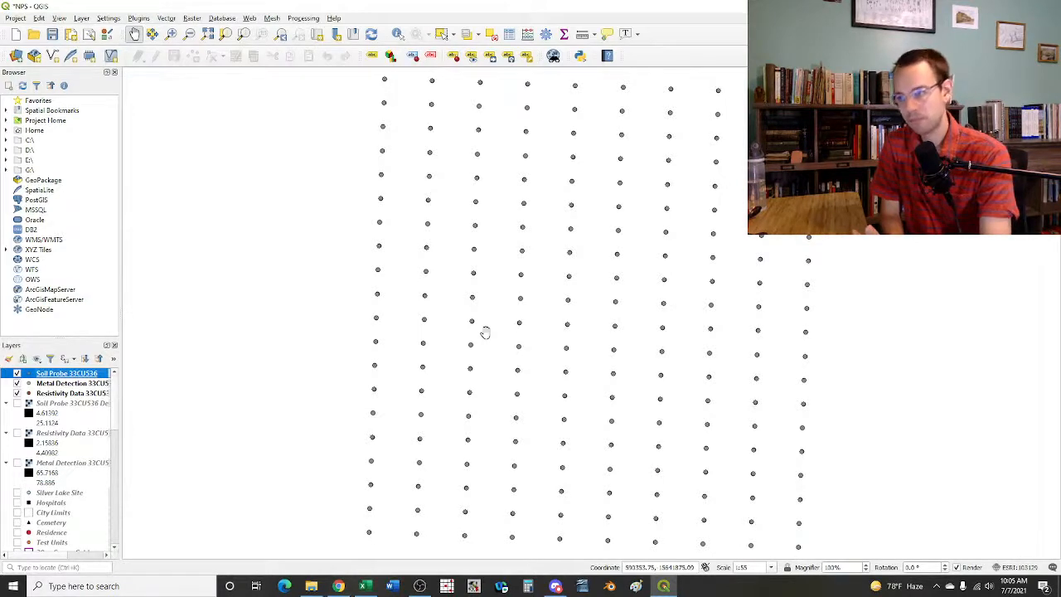
pyautogui.moveTo(497, 273)
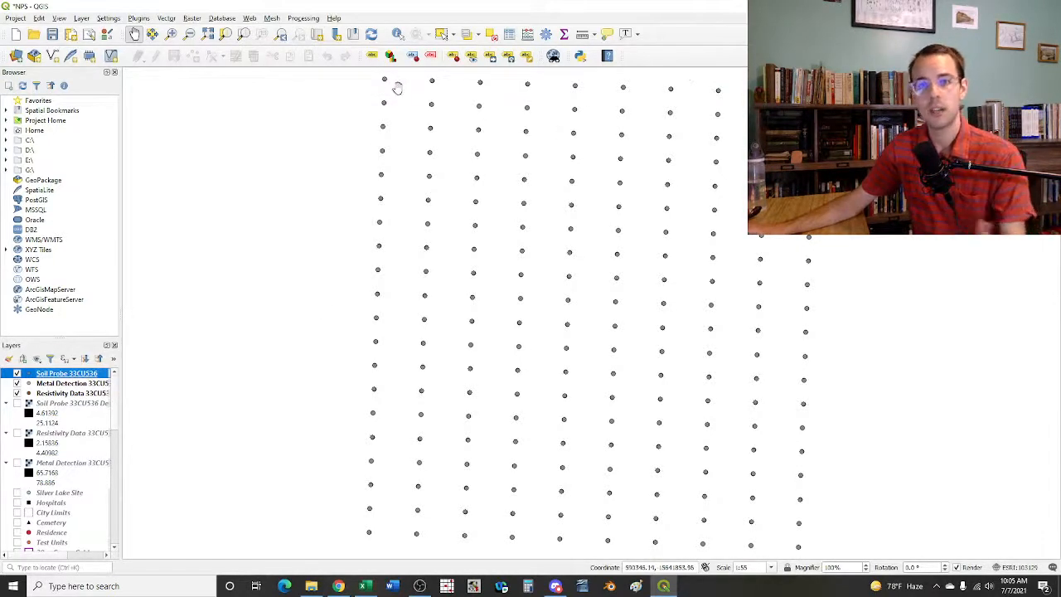
pyautogui.moveTo(437, 193)
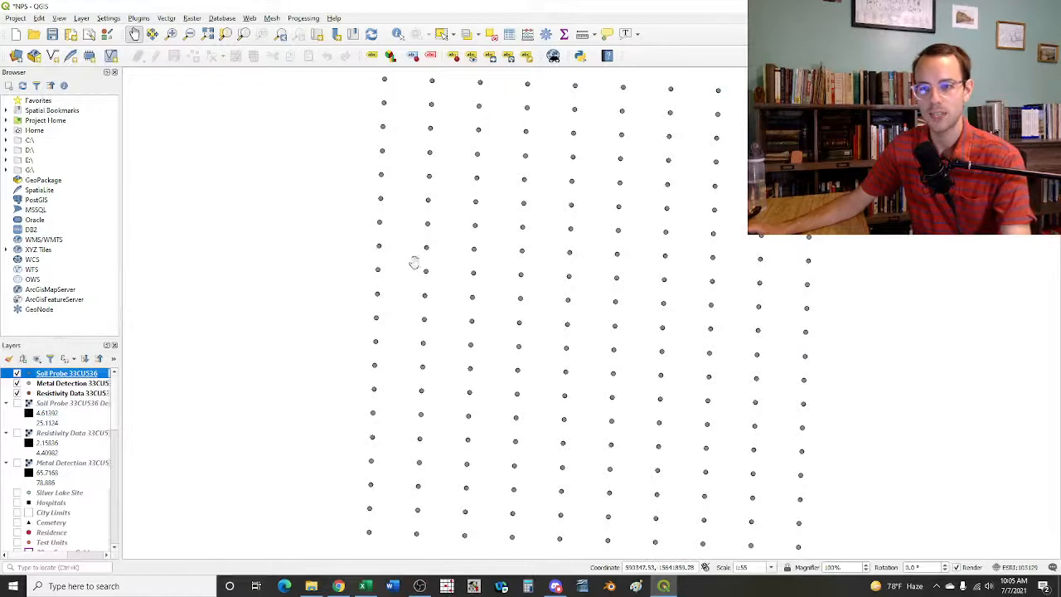
pyautogui.moveTo(368, 539)
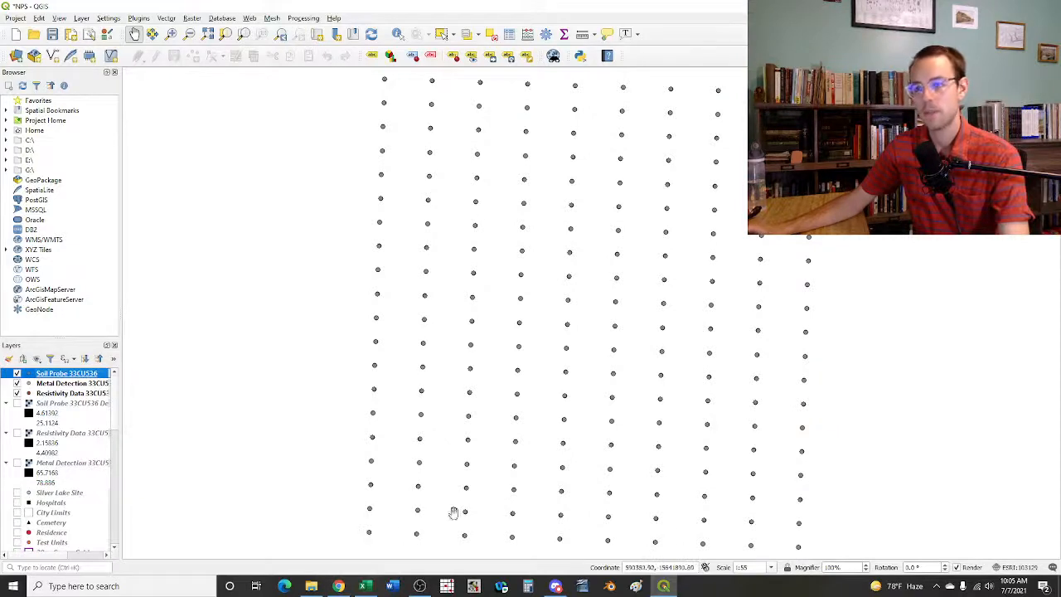
pyautogui.moveTo(358, 110)
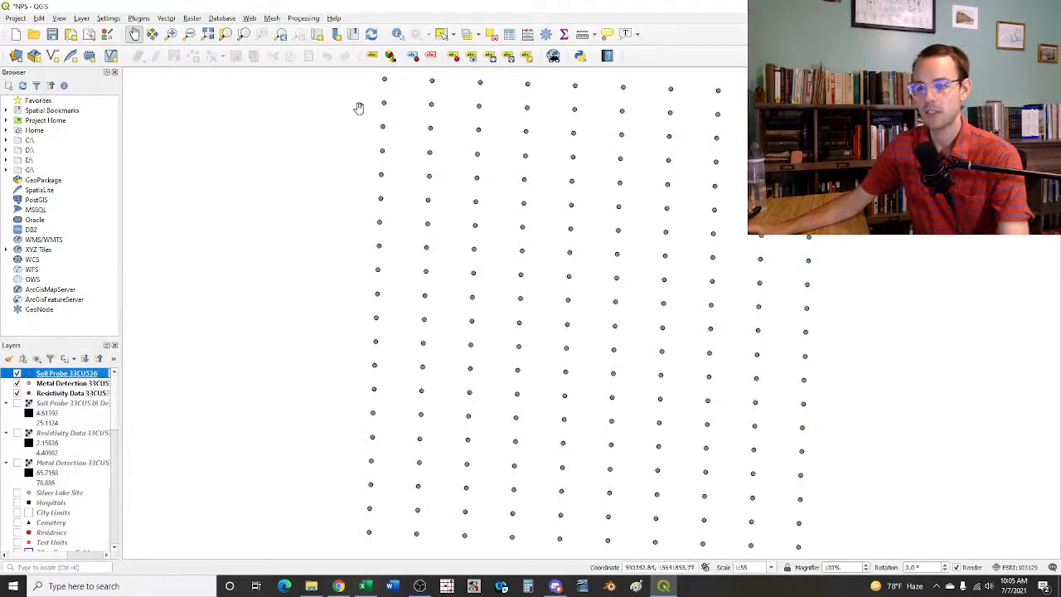
pyautogui.moveTo(397, 441)
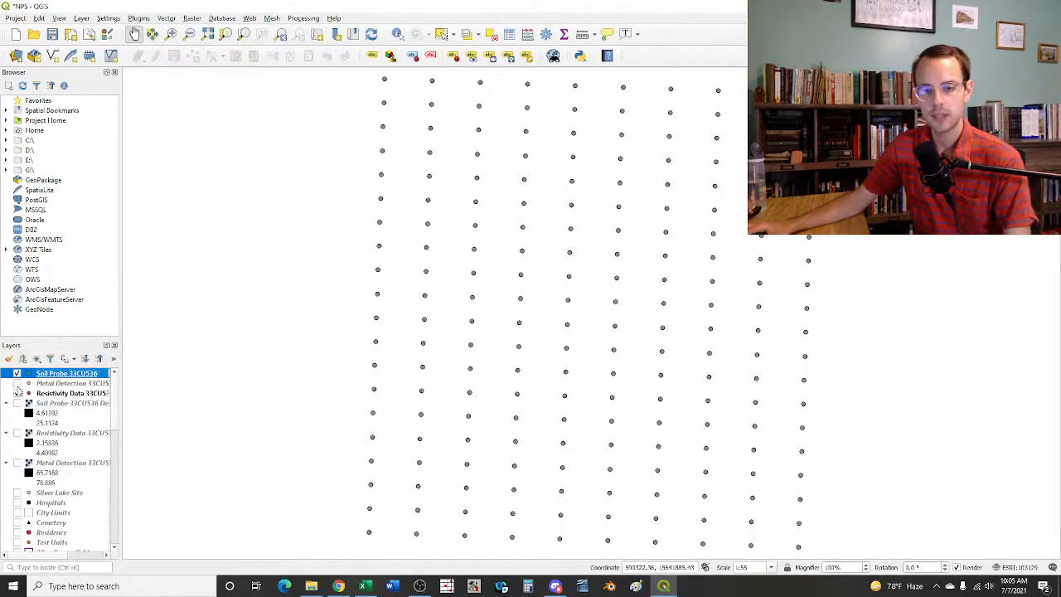
# Hide the Soil Probe points and show the Resistivity Data points instead
pyautogui.click(17, 381)
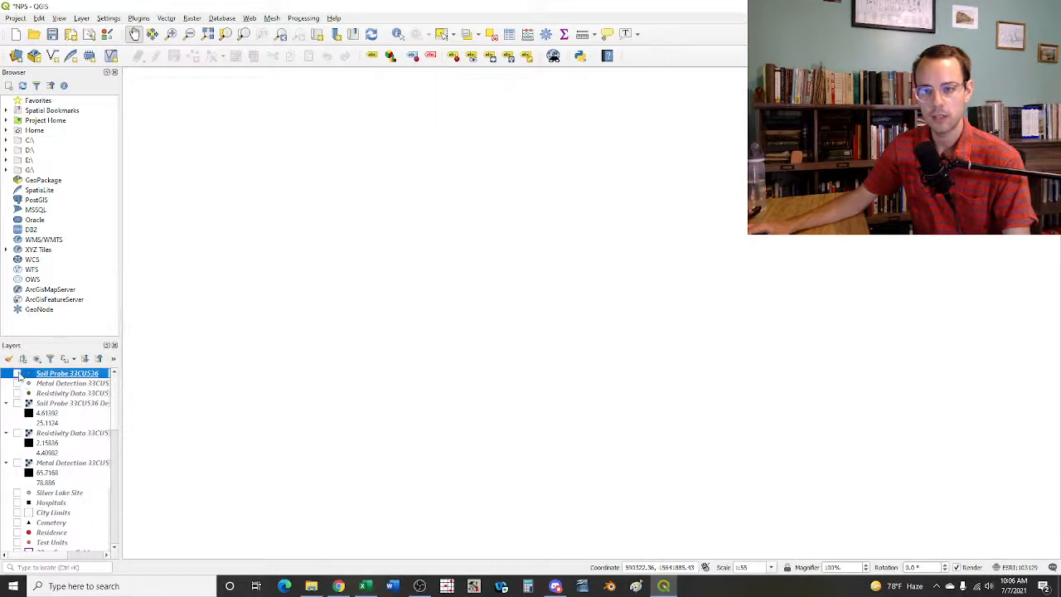
pyautogui.click(16, 373)
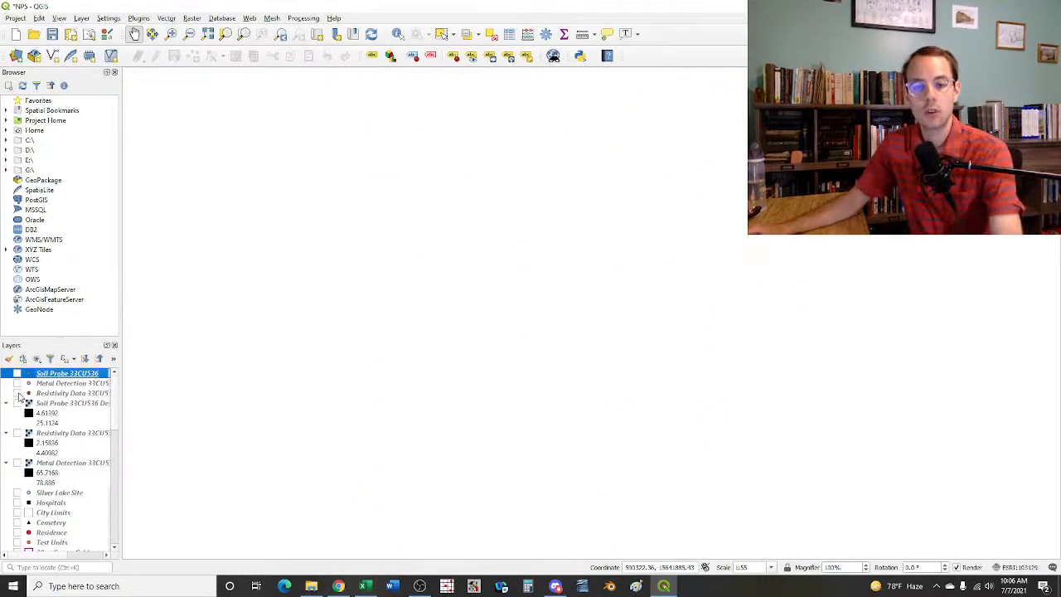
pyautogui.click(16, 391)
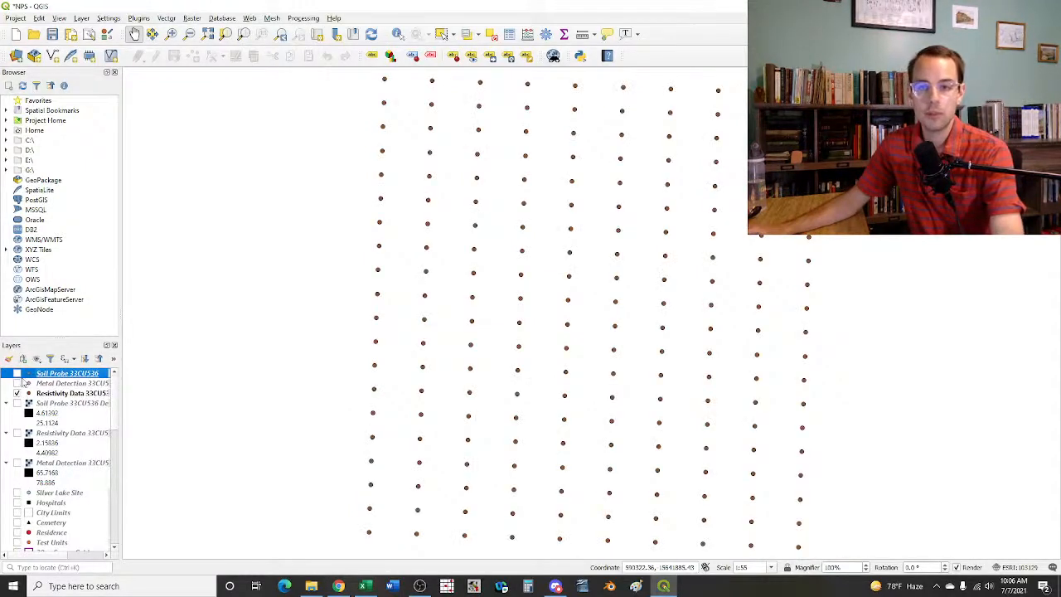
pyautogui.click(140, 17)
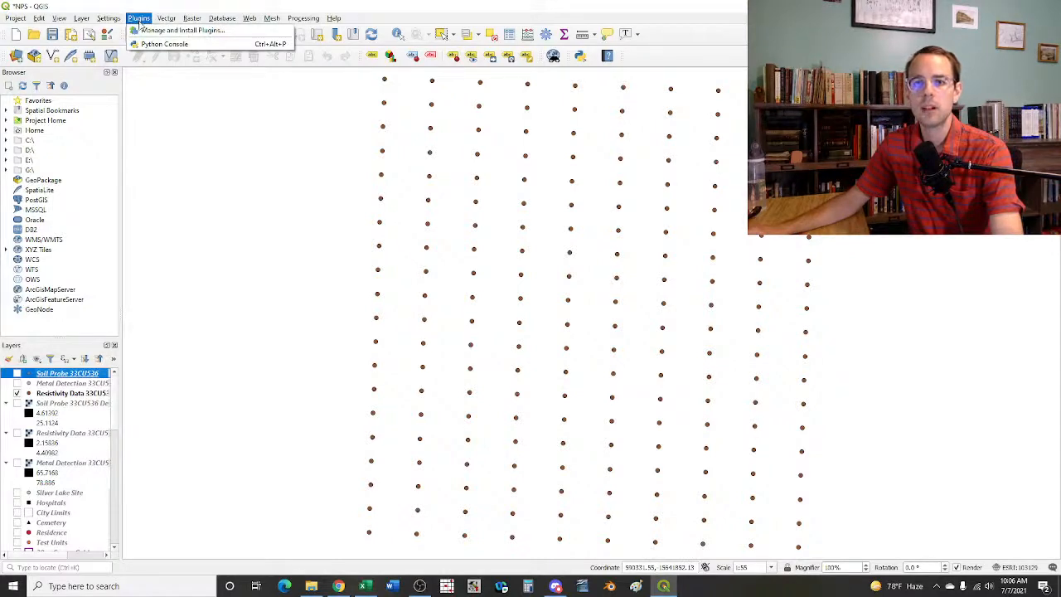
pyautogui.click(139, 19)
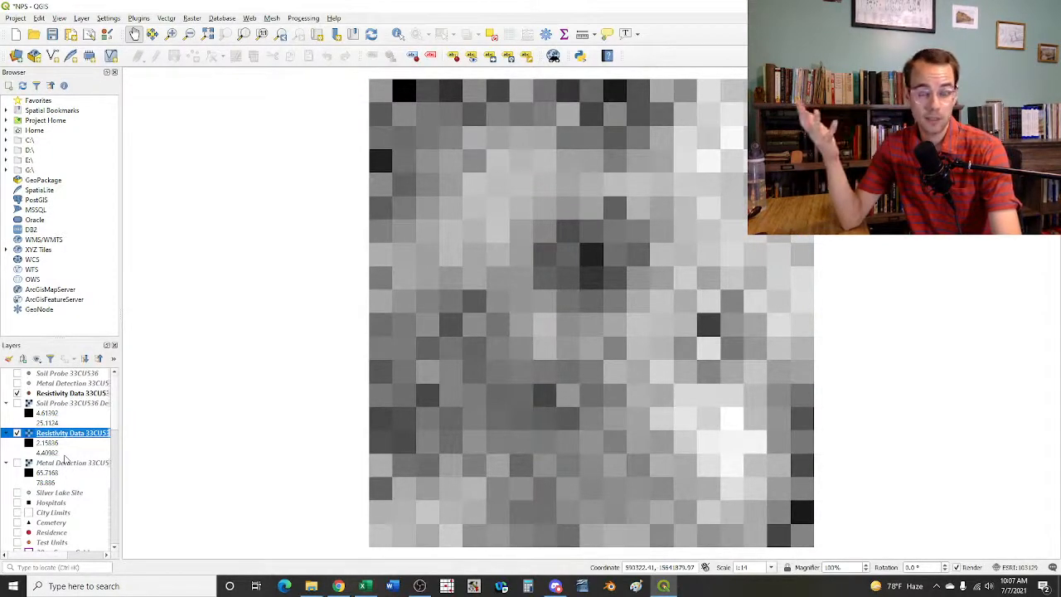
pyautogui.moveTo(567, 272)
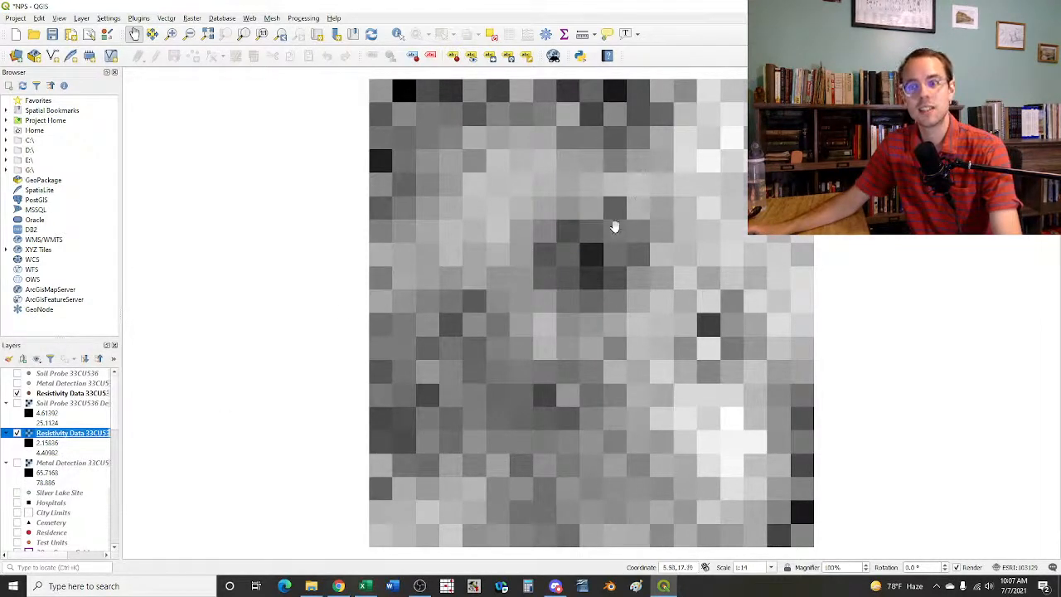
pyautogui.moveTo(221, 404)
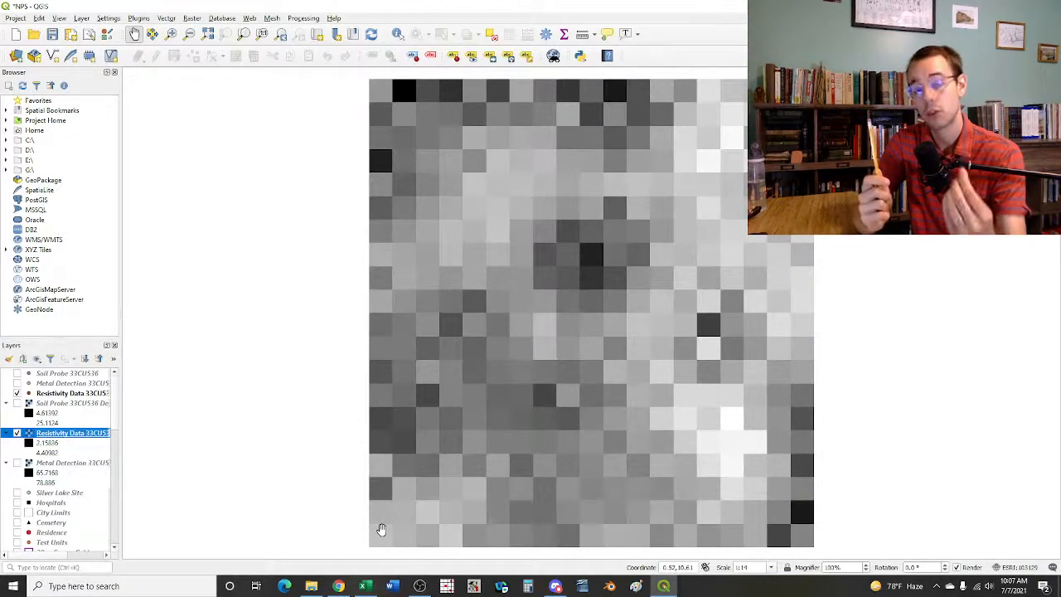
pyautogui.moveTo(363, 403)
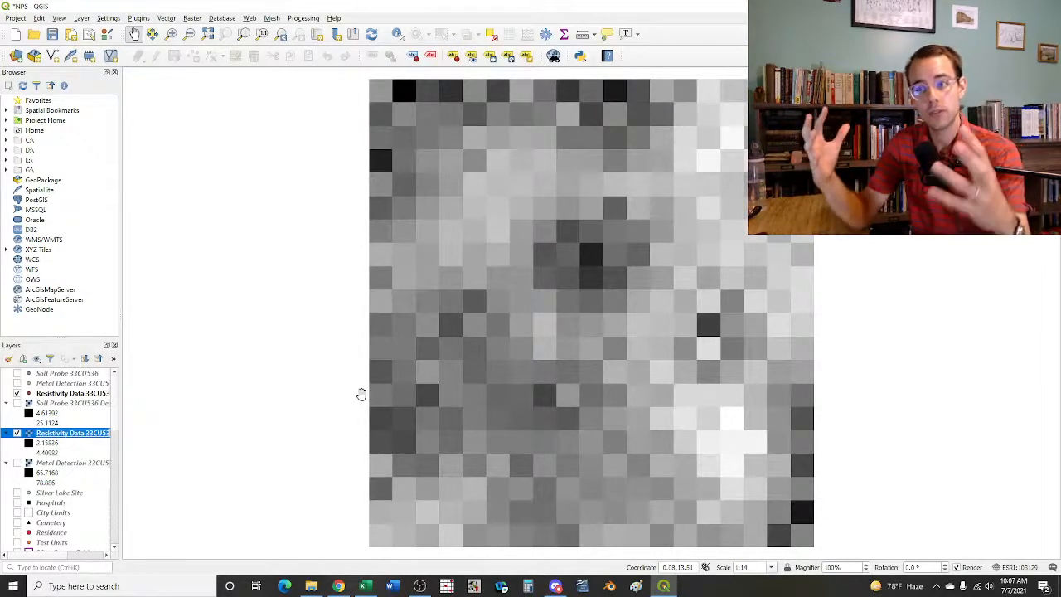
pyautogui.moveTo(522, 323)
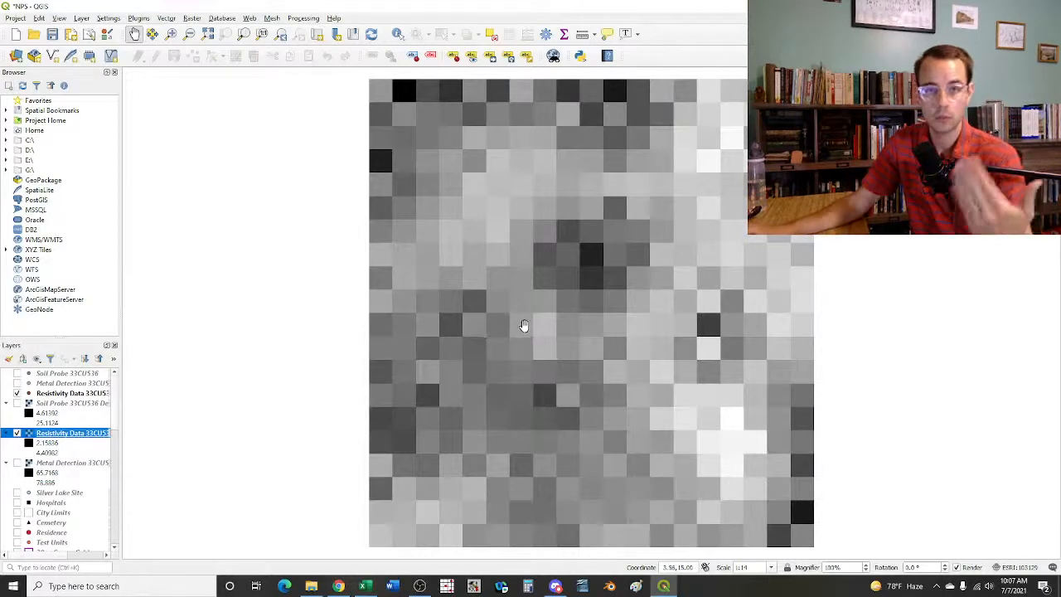
pyautogui.moveTo(570, 341)
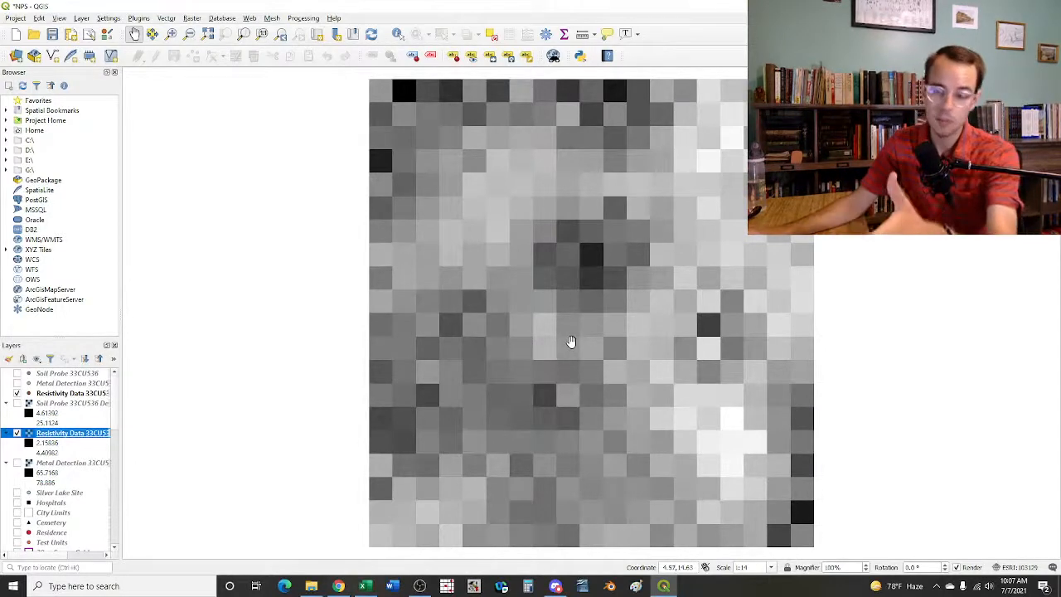
pyautogui.moveTo(570, 337)
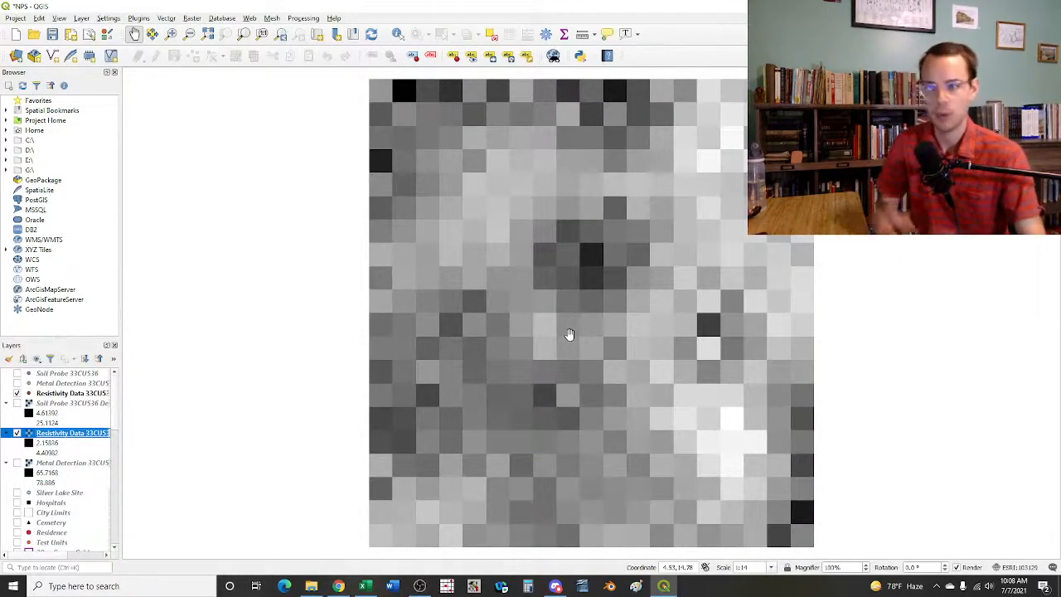
pyautogui.moveTo(676, 315)
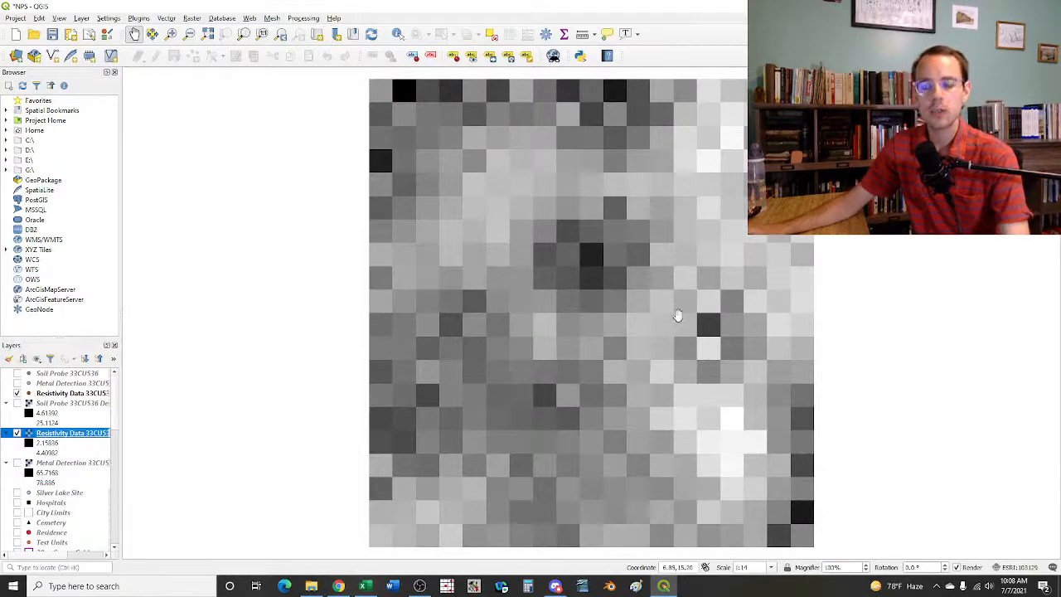
pyautogui.moveTo(494, 200)
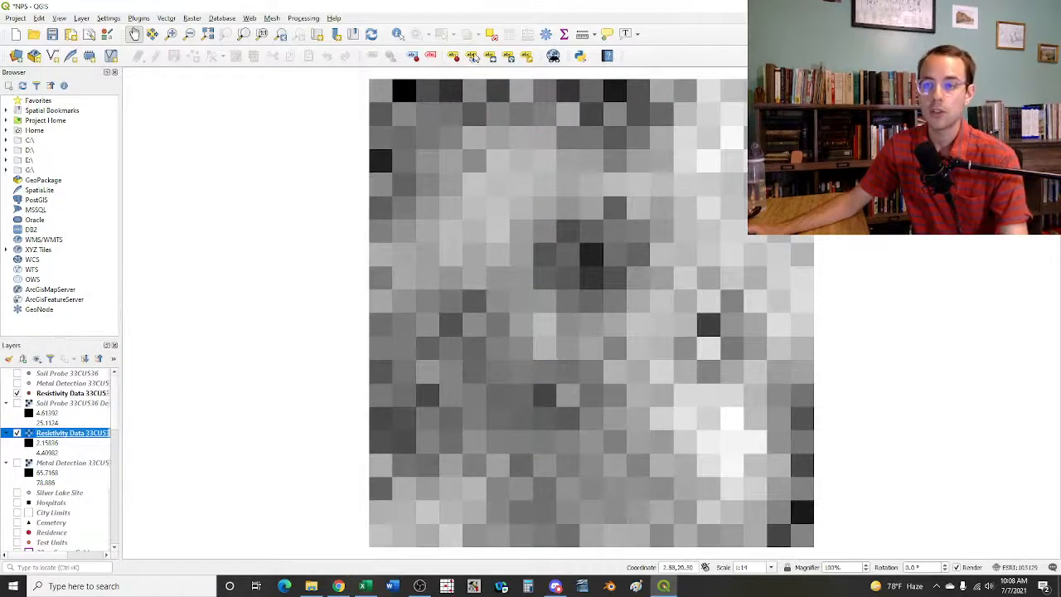
pyautogui.moveTo(597, 171)
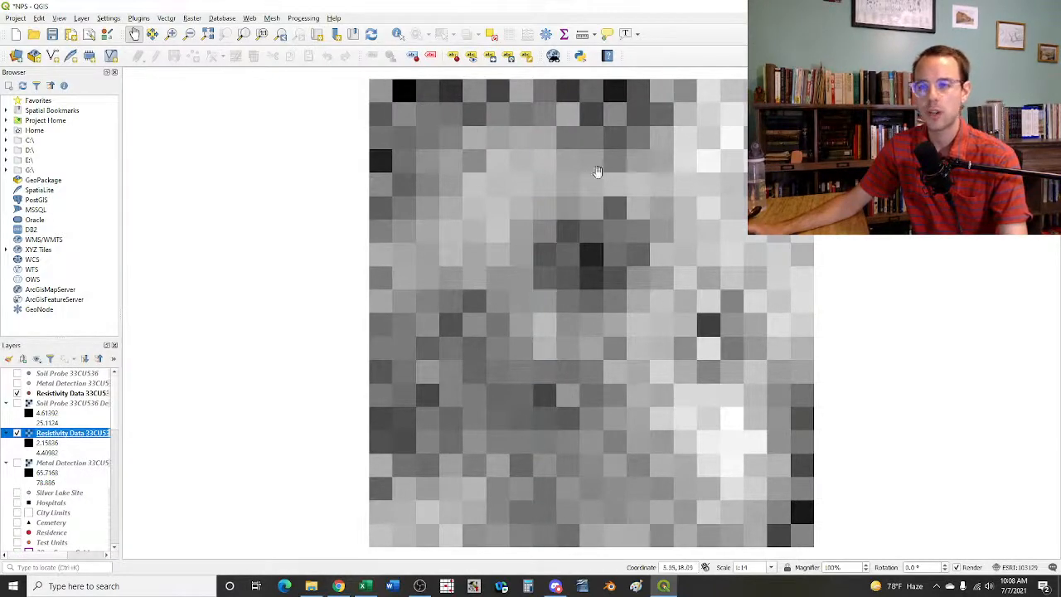
pyautogui.moveTo(759, 464)
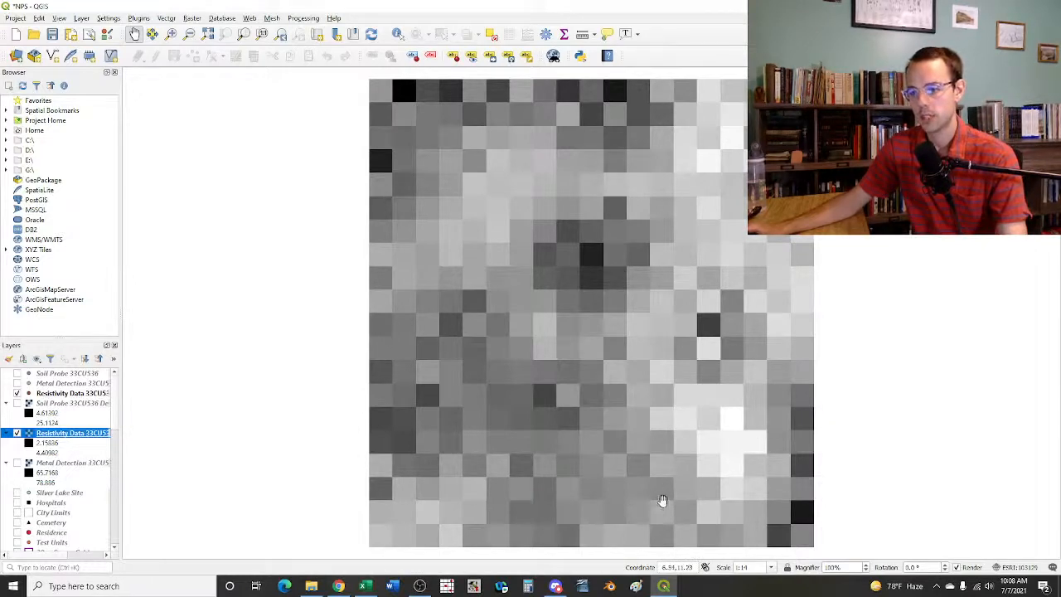
pyautogui.moveTo(539, 461)
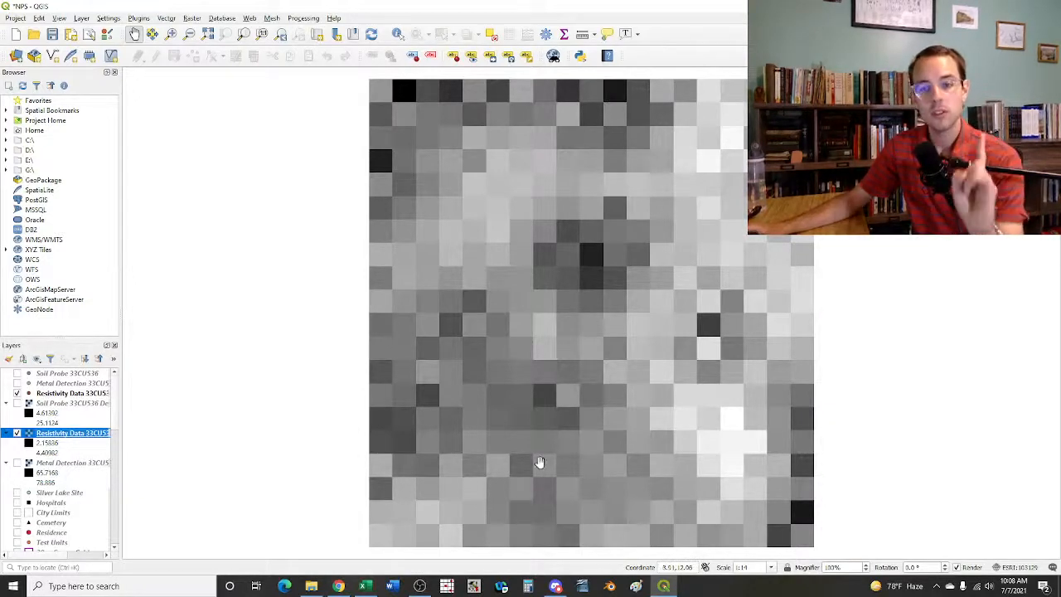
pyautogui.moveTo(583, 412)
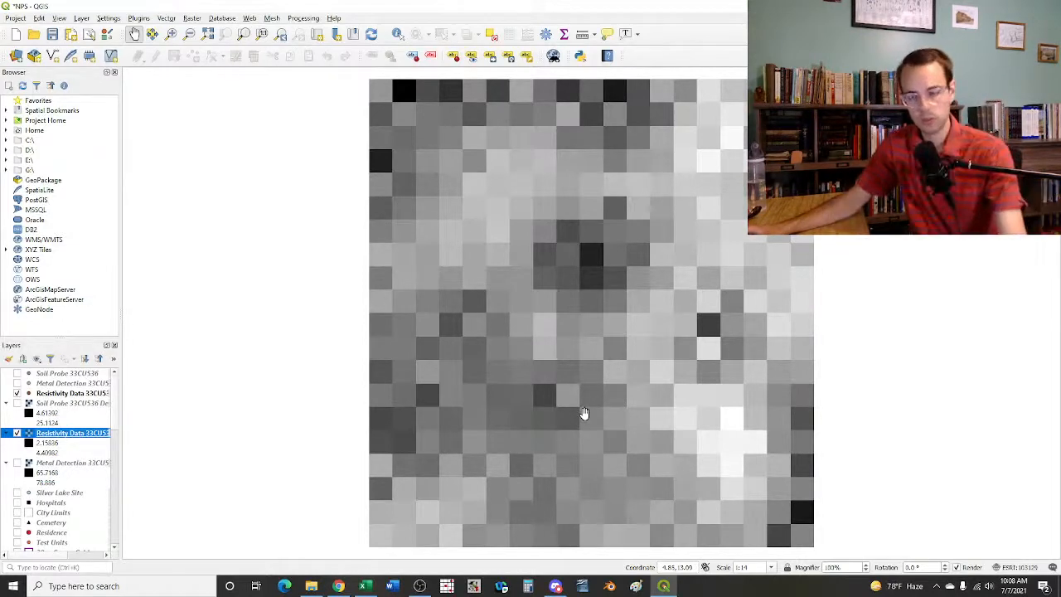
pyautogui.moveTo(743, 314)
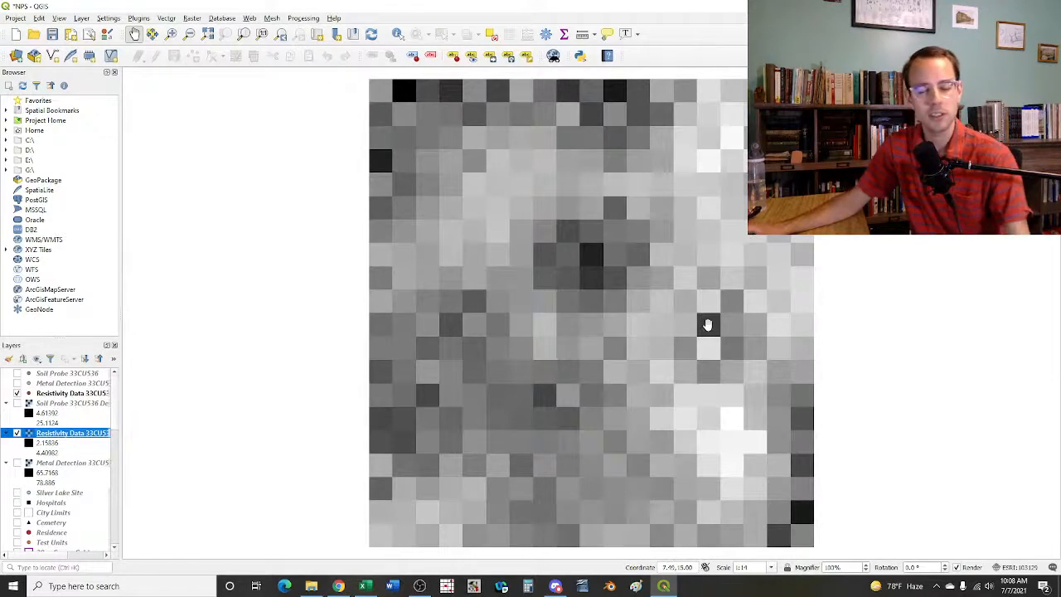
pyautogui.moveTo(720, 358)
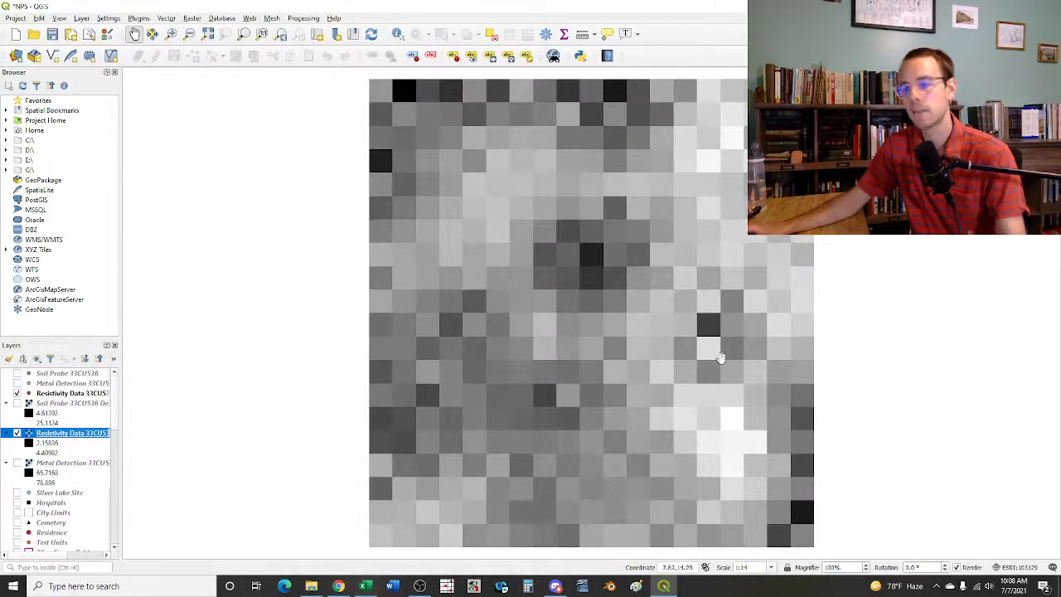
pyautogui.moveTo(407, 534)
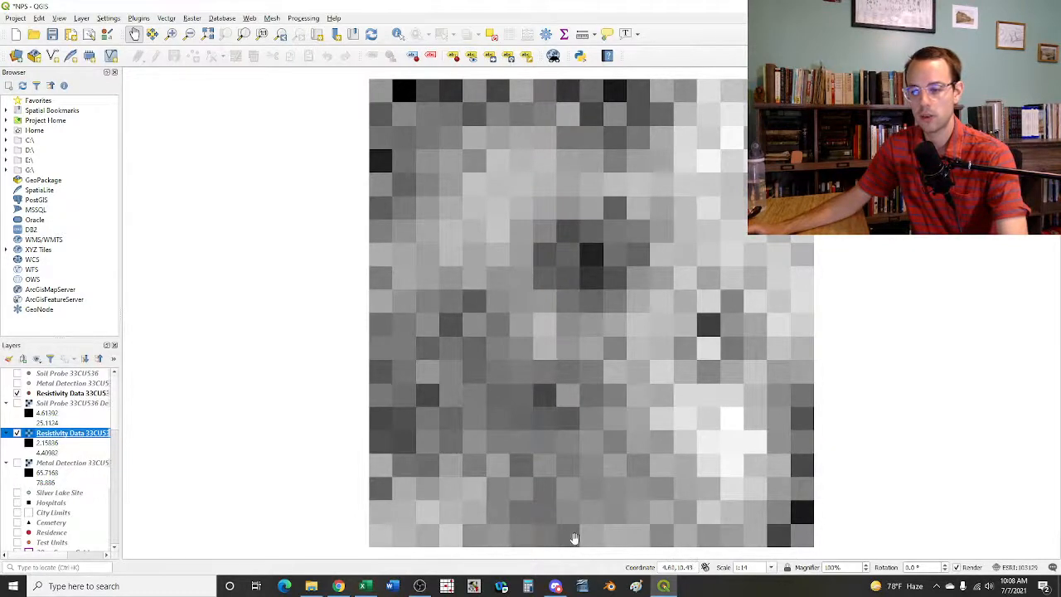
pyautogui.moveTo(699, 534)
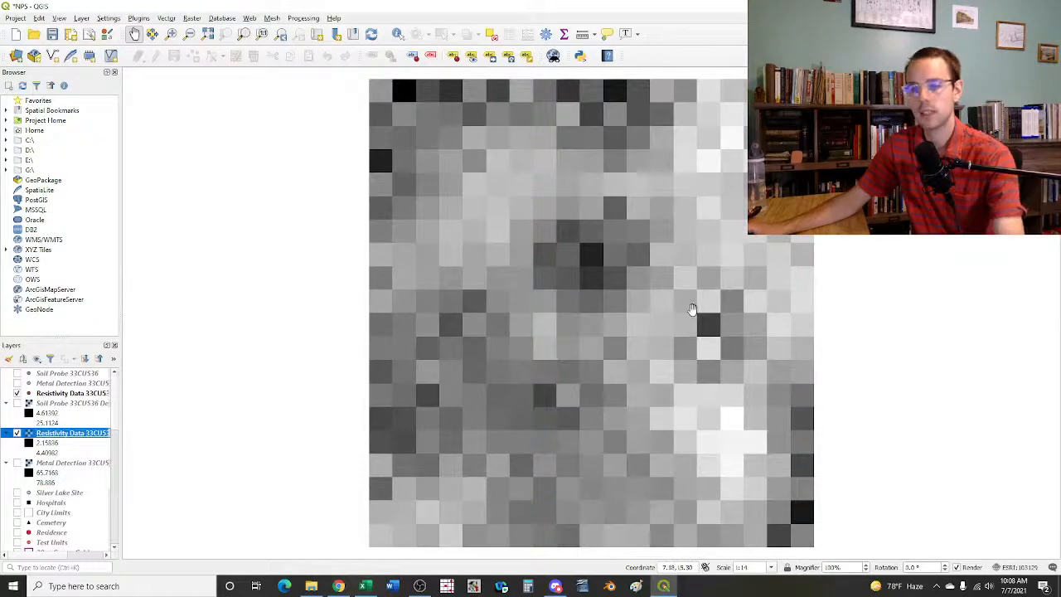
pyautogui.moveTo(497, 506)
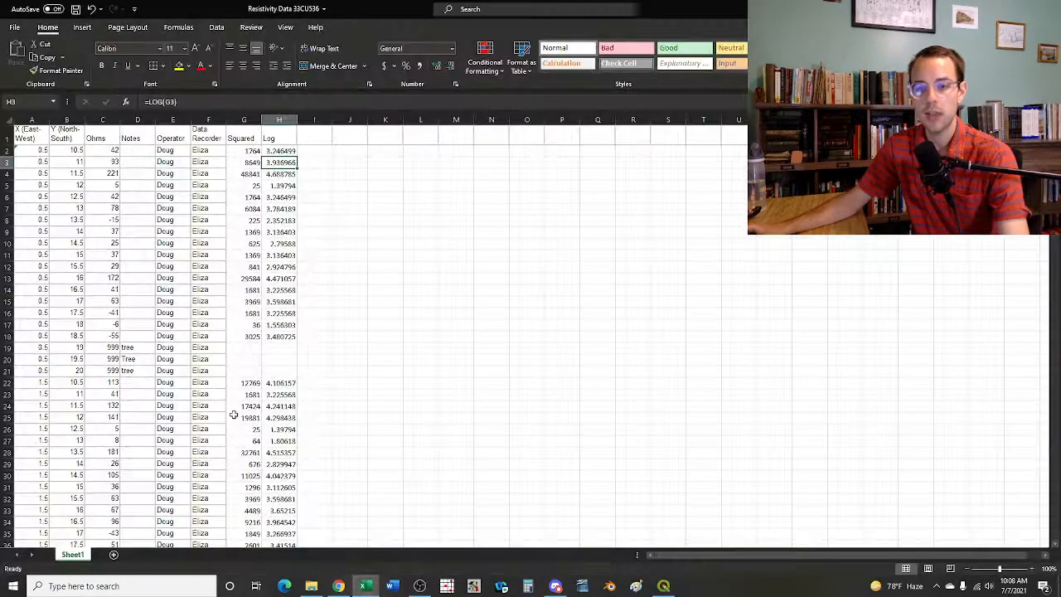
# Scroll down through the resistivity readings' Ohms, Notes, Squared and Log columns
pyautogui.scroll(-3)
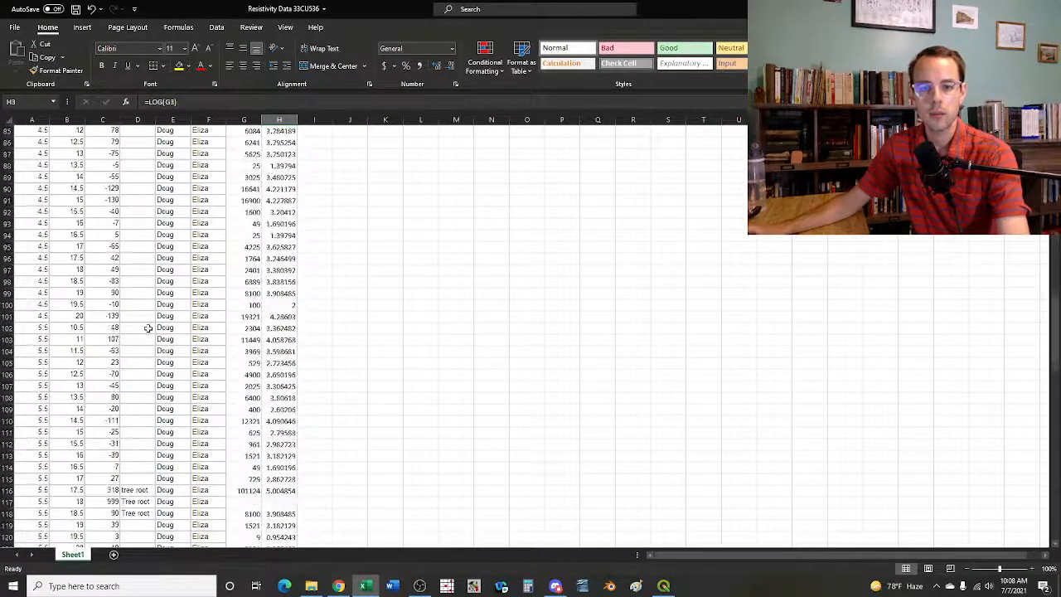
pyautogui.scroll(-3)
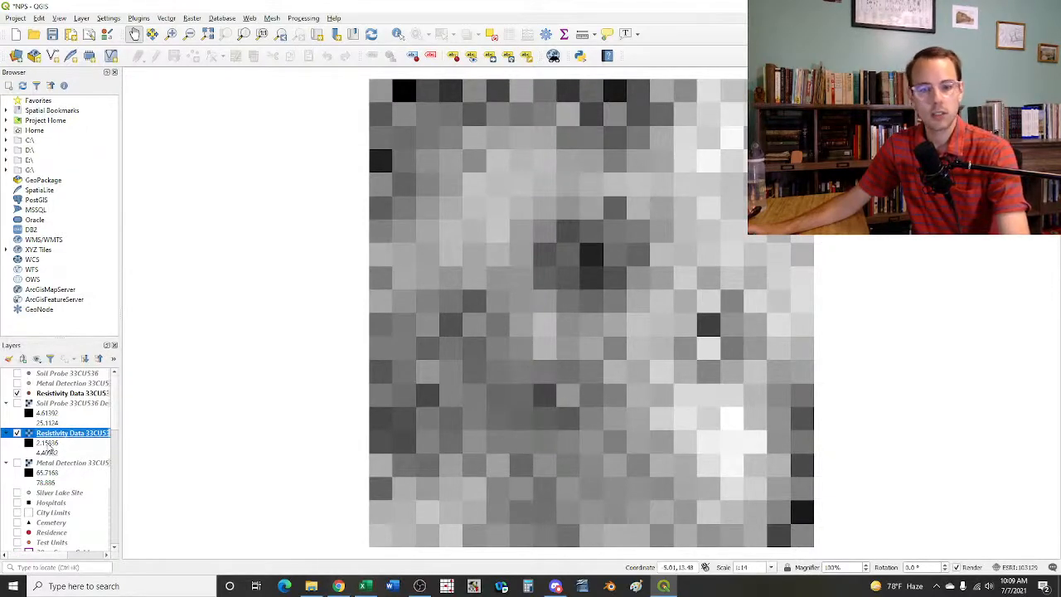
pyautogui.moveTo(714, 323)
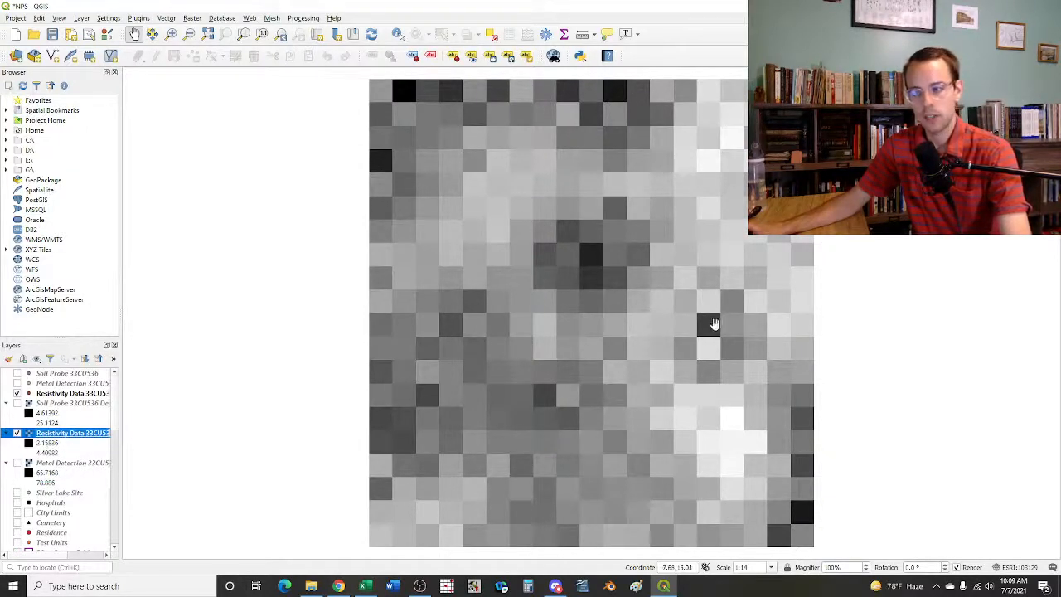
pyautogui.moveTo(703, 312)
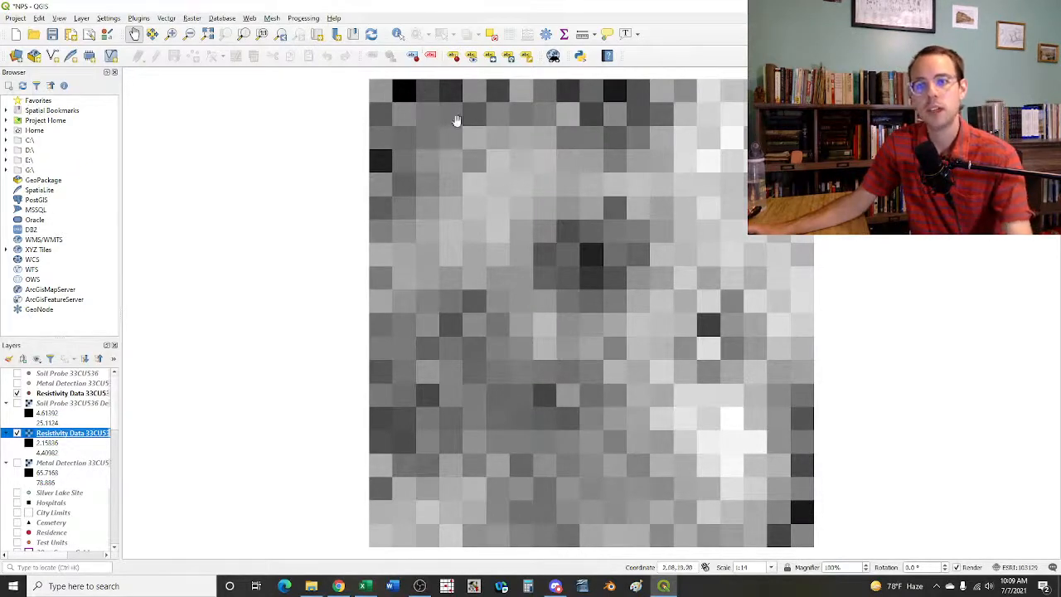
pyautogui.moveTo(588, 247)
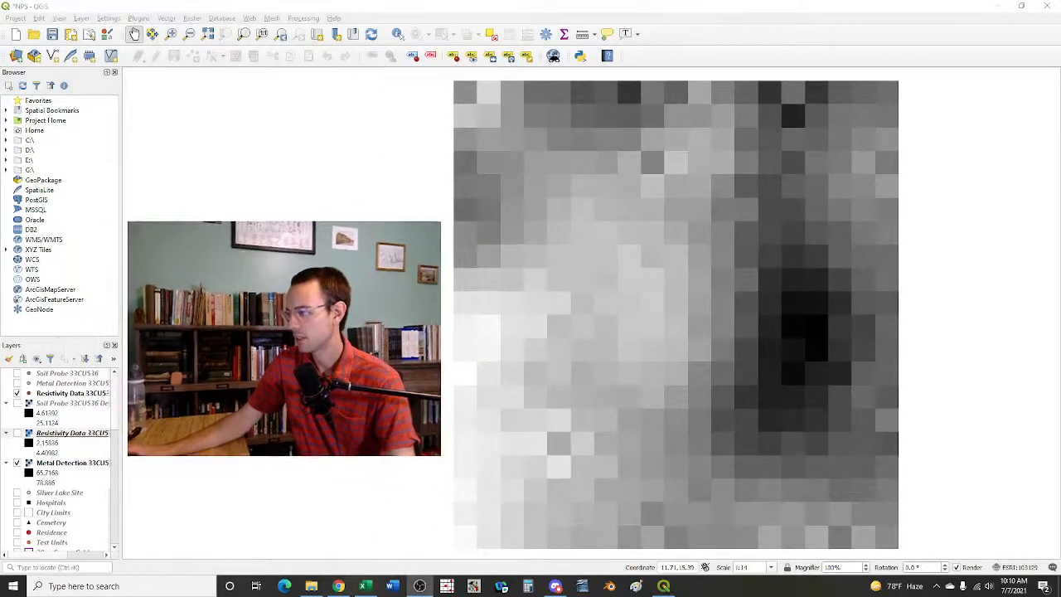
pyautogui.moveTo(832, 335)
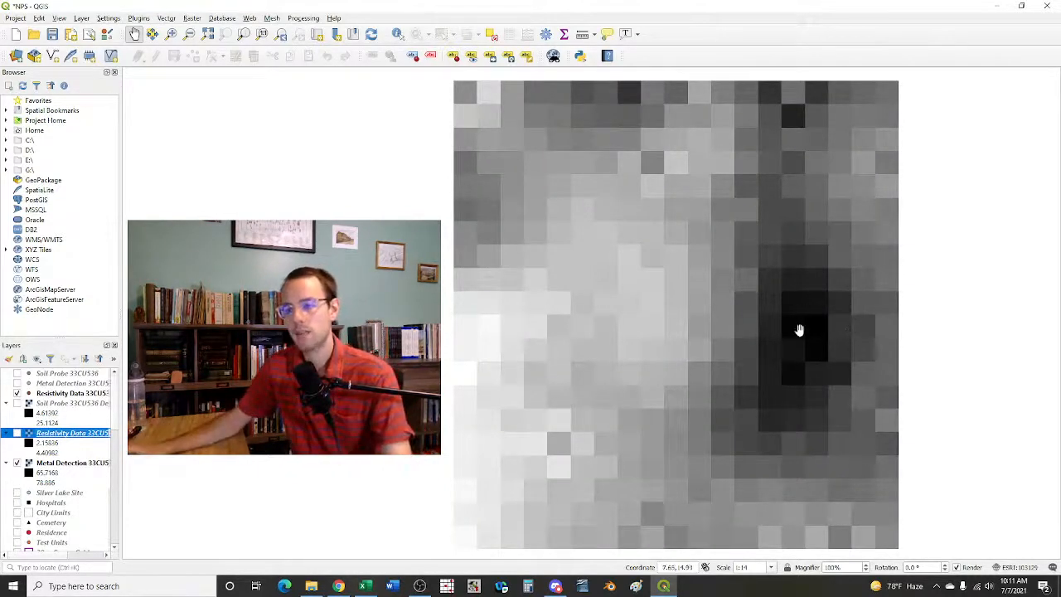
pyautogui.moveTo(704, 189)
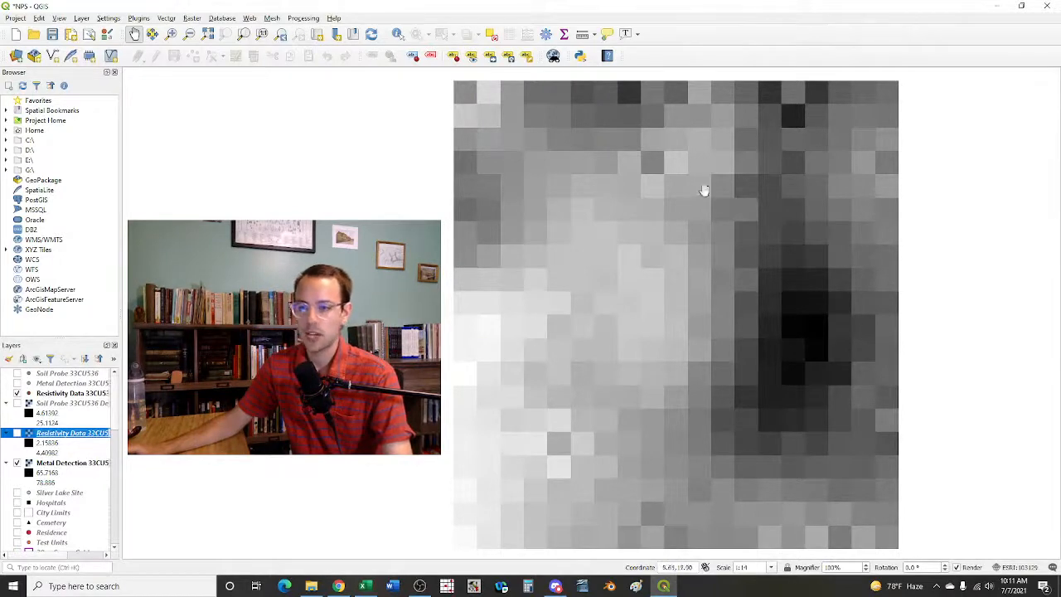
pyautogui.moveTo(63, 463)
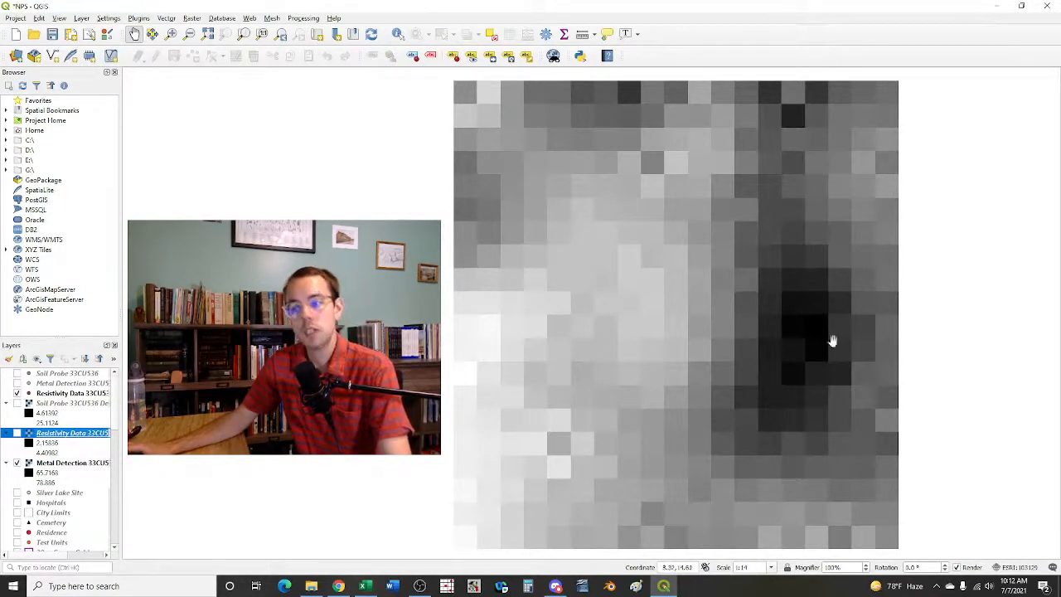
pyautogui.moveTo(810, 322)
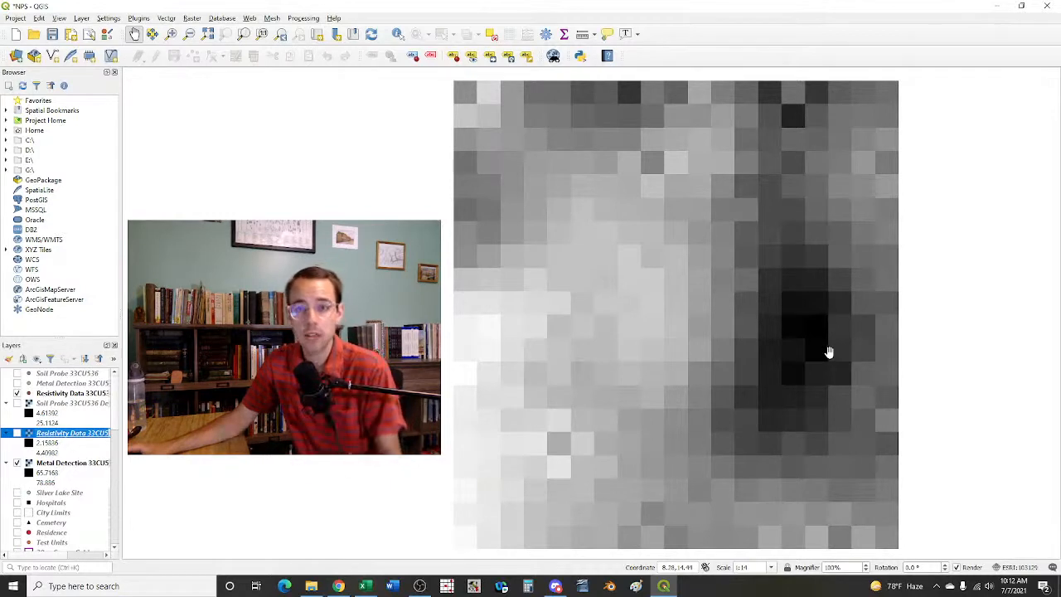
pyautogui.moveTo(819, 346)
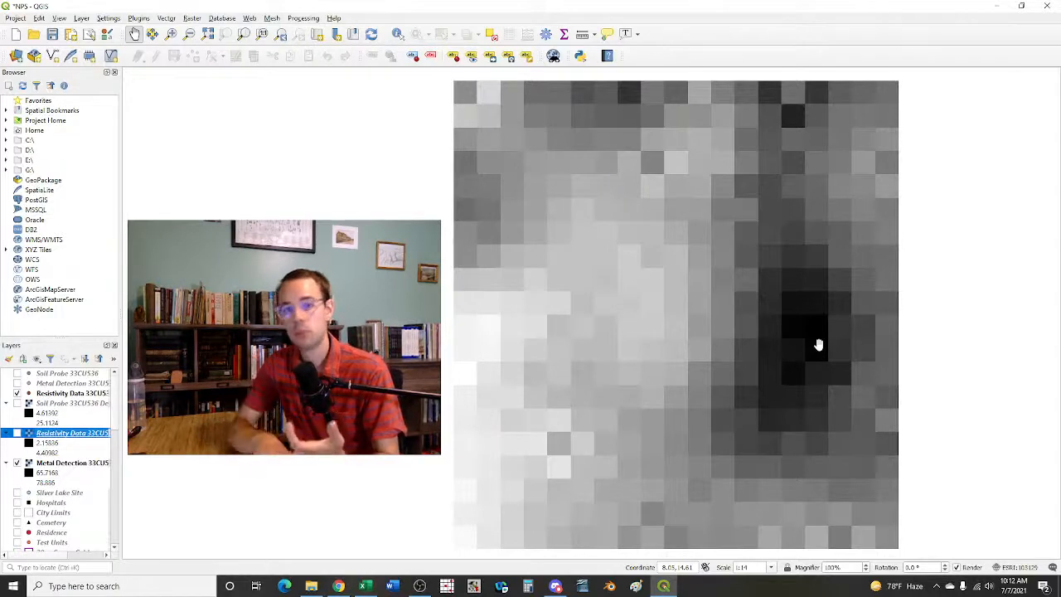
pyautogui.moveTo(863, 325)
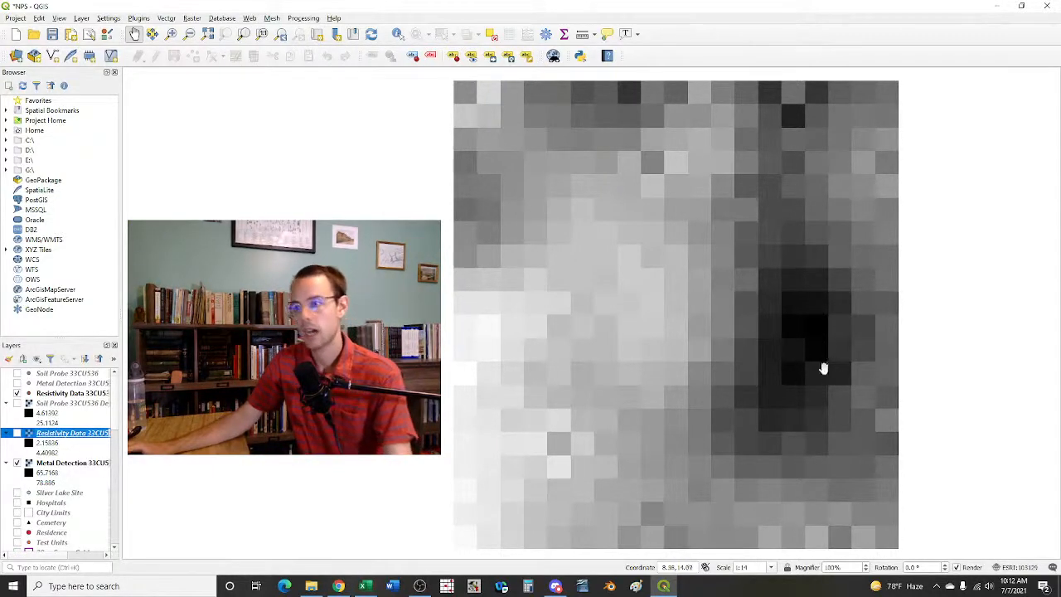
pyautogui.moveTo(816, 272)
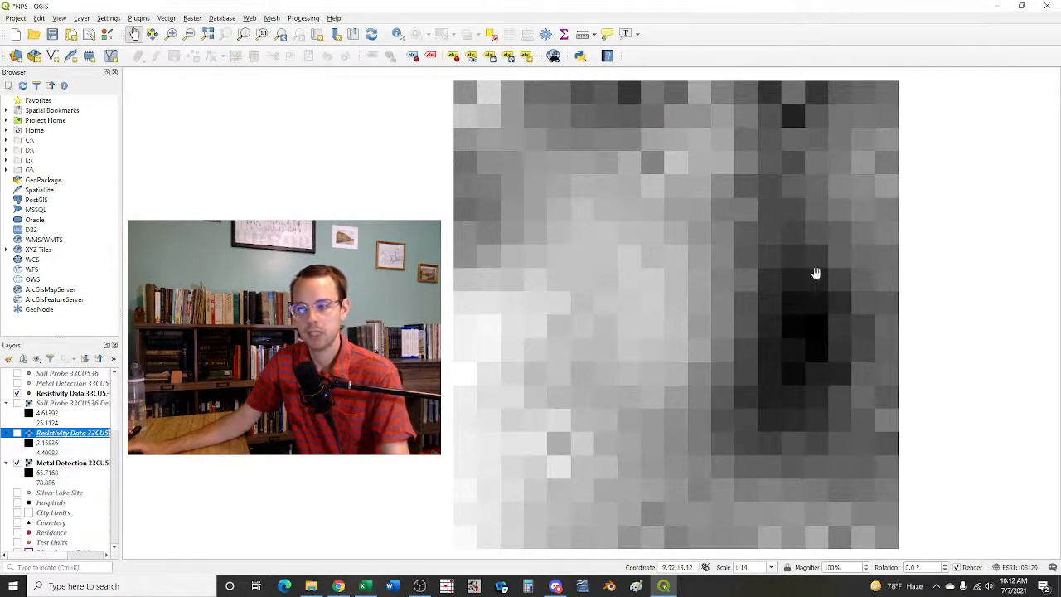
pyautogui.moveTo(842, 338)
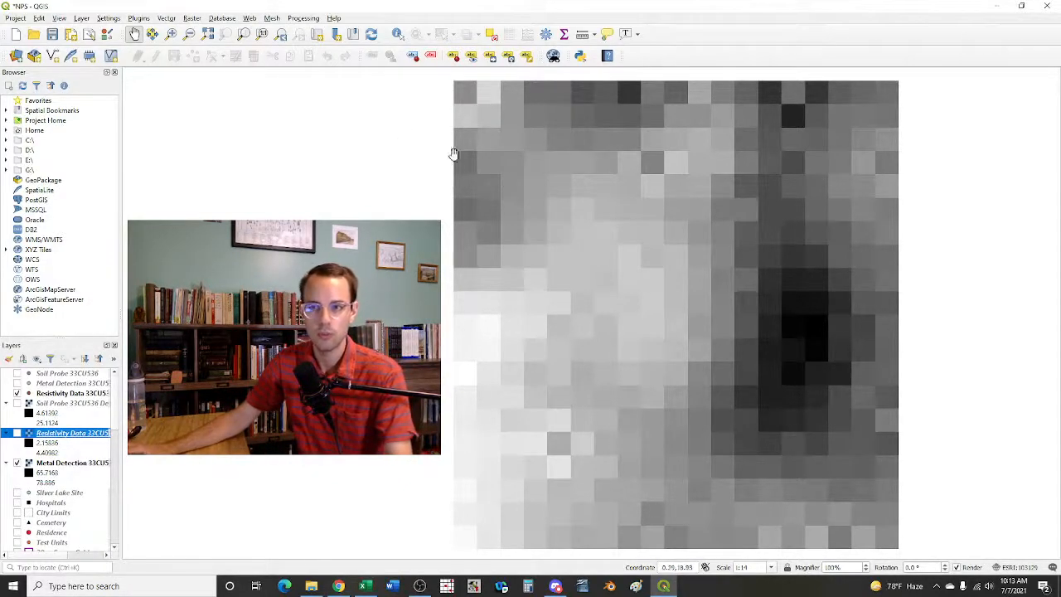
pyautogui.moveTo(732, 280)
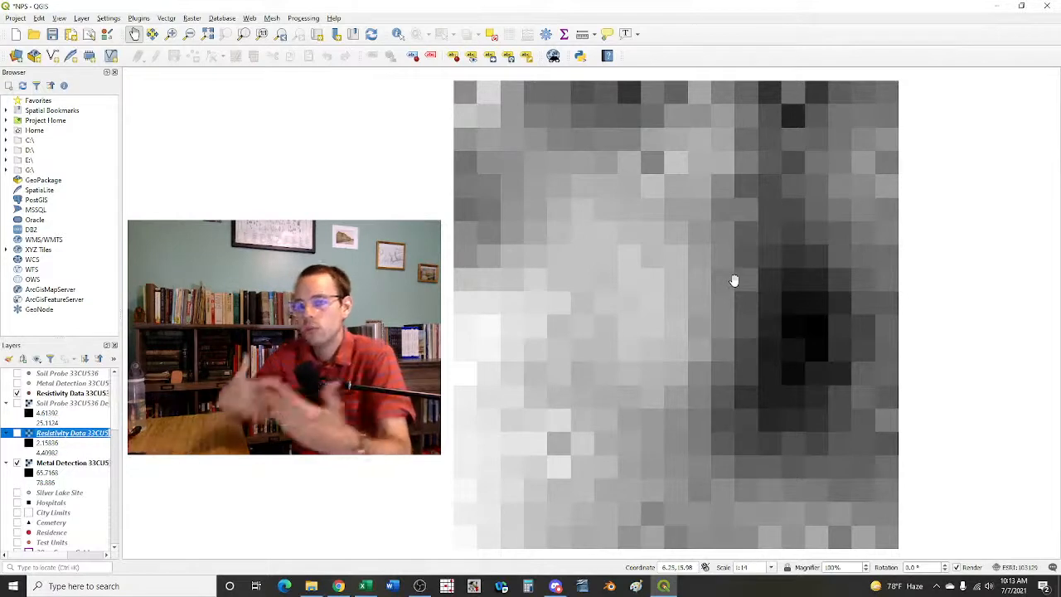
pyautogui.moveTo(827, 358)
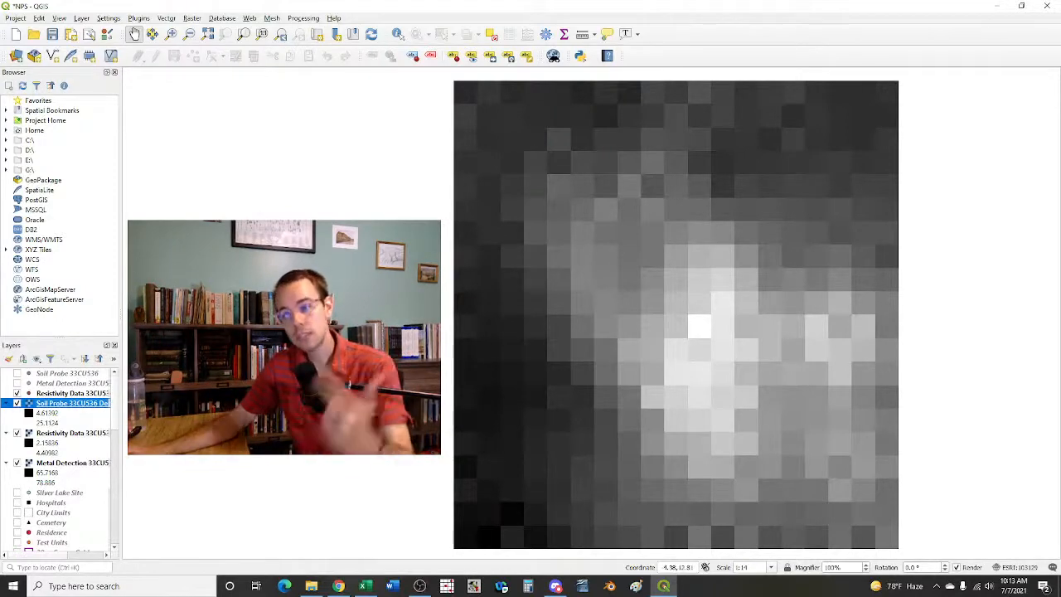
pyautogui.moveTo(496, 454)
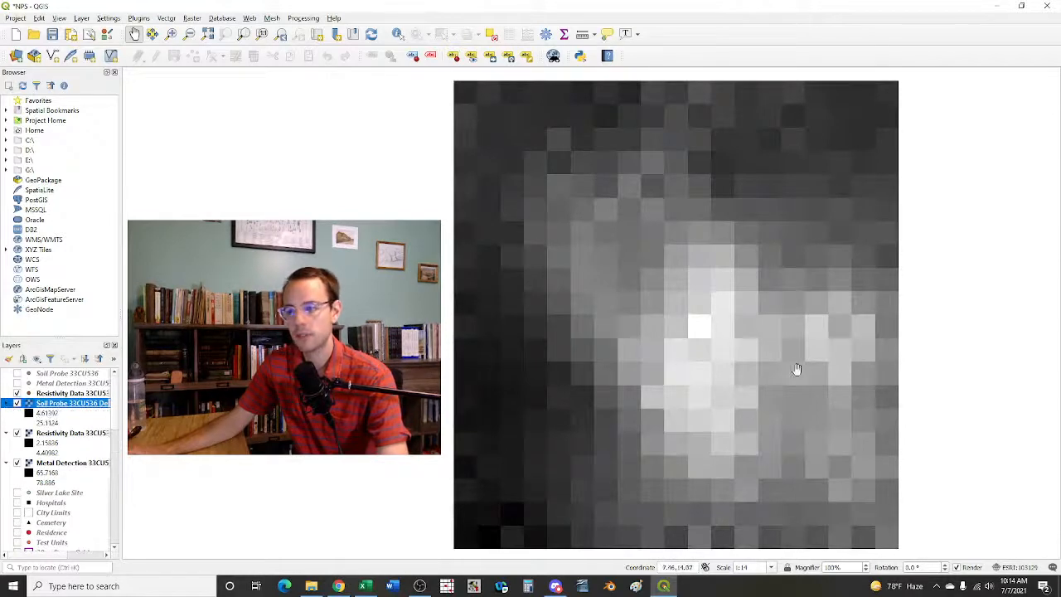
pyautogui.moveTo(795, 312)
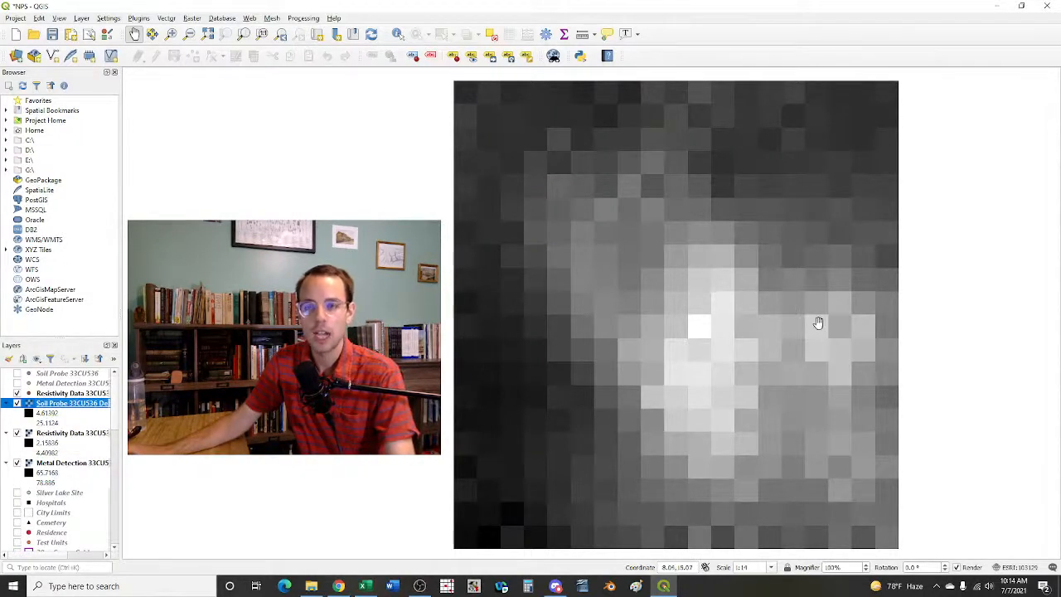
pyautogui.moveTo(775, 362)
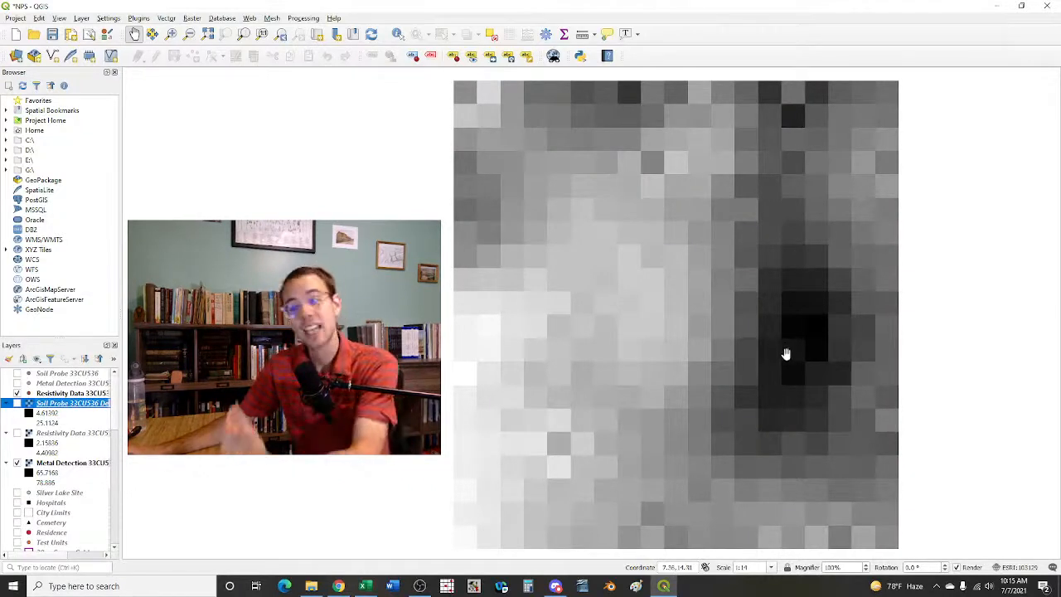
pyautogui.moveTo(822, 325)
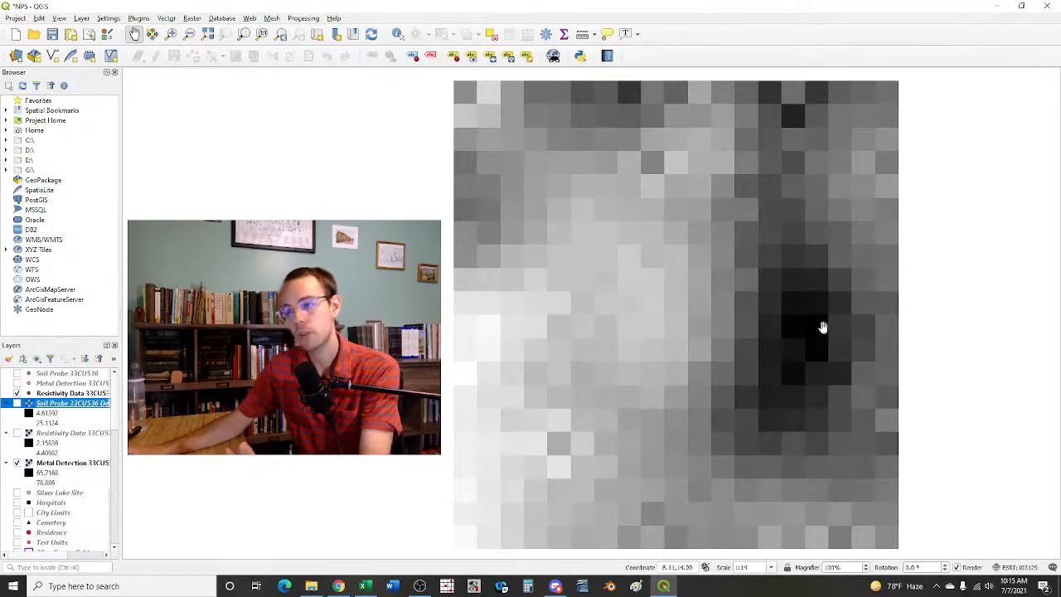
pyautogui.moveTo(796, 281)
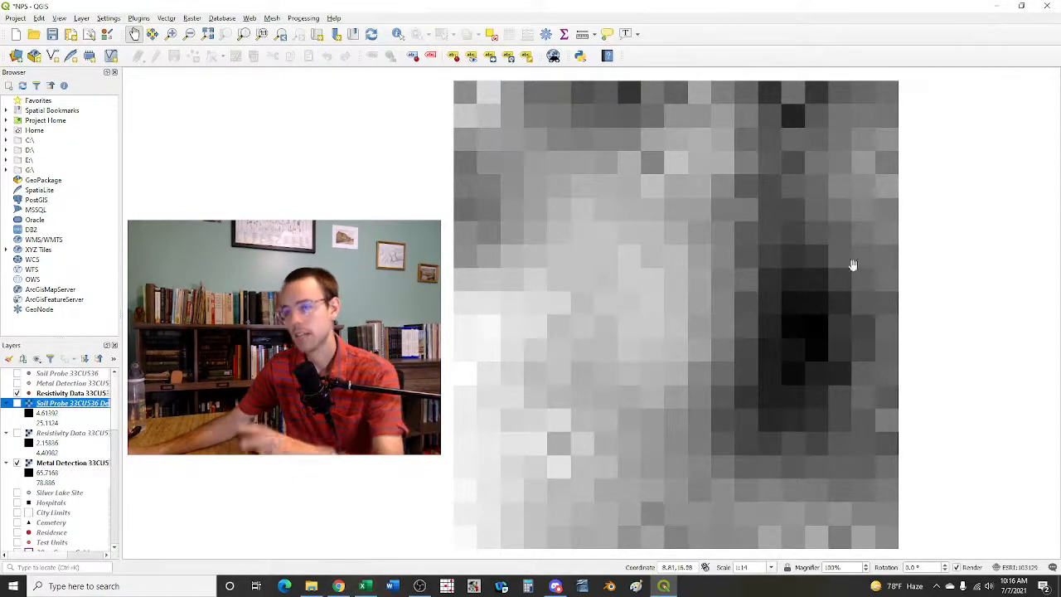
pyautogui.moveTo(818, 246)
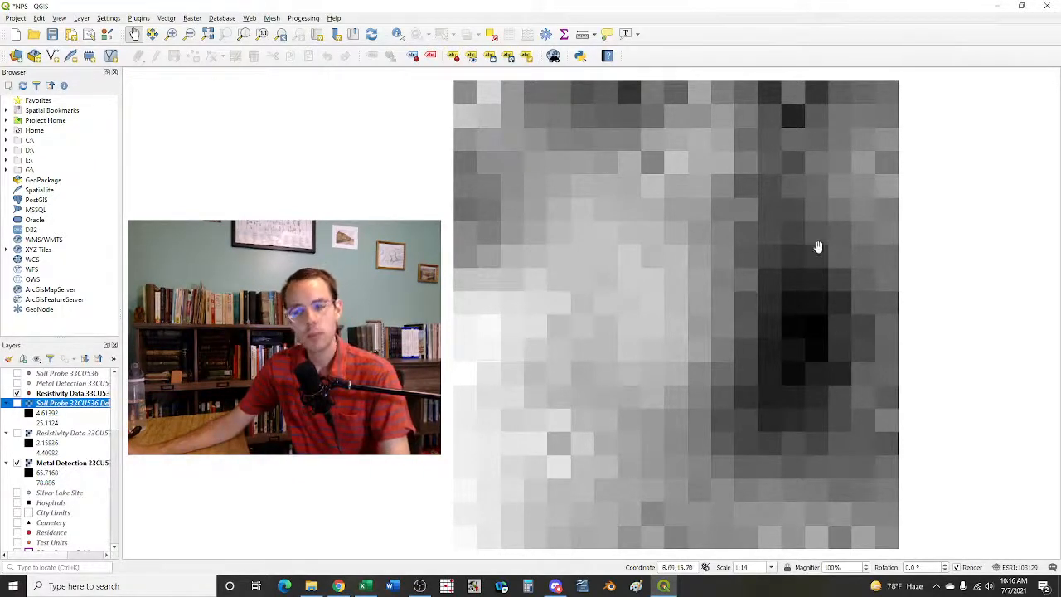
pyautogui.moveTo(803, 323)
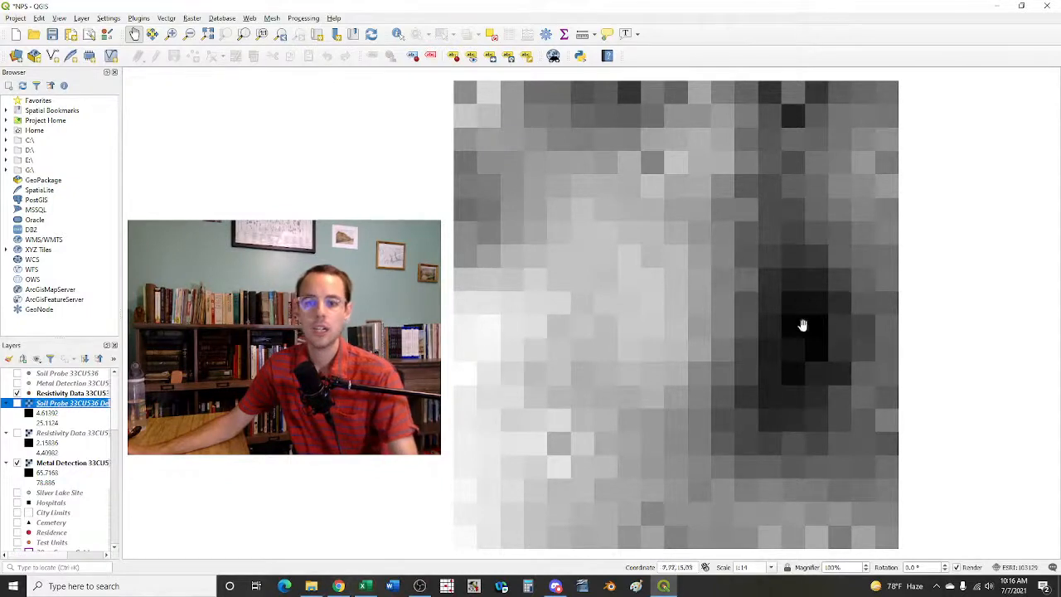